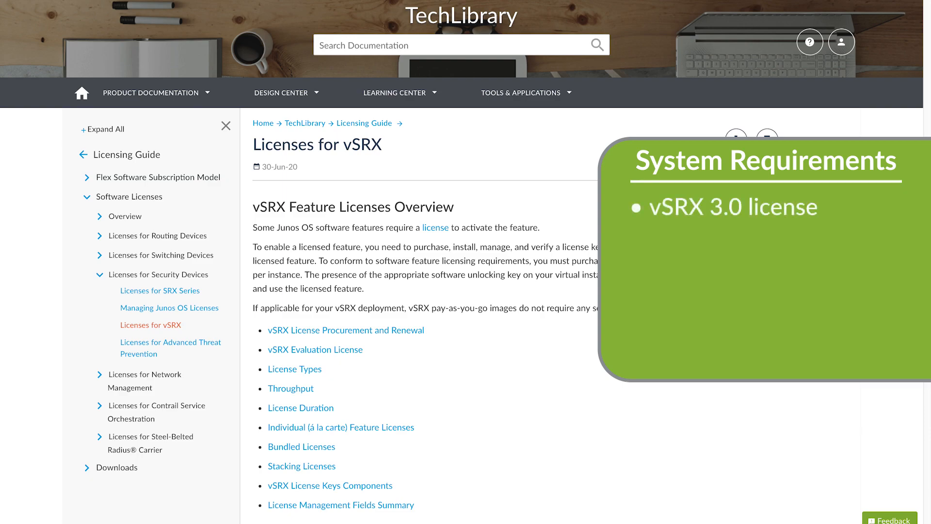
# Scroll the Licenses for vSRX page and open 'Requirements for vSRX on Google Cloud Platform'
pyautogui.scroll(-3)
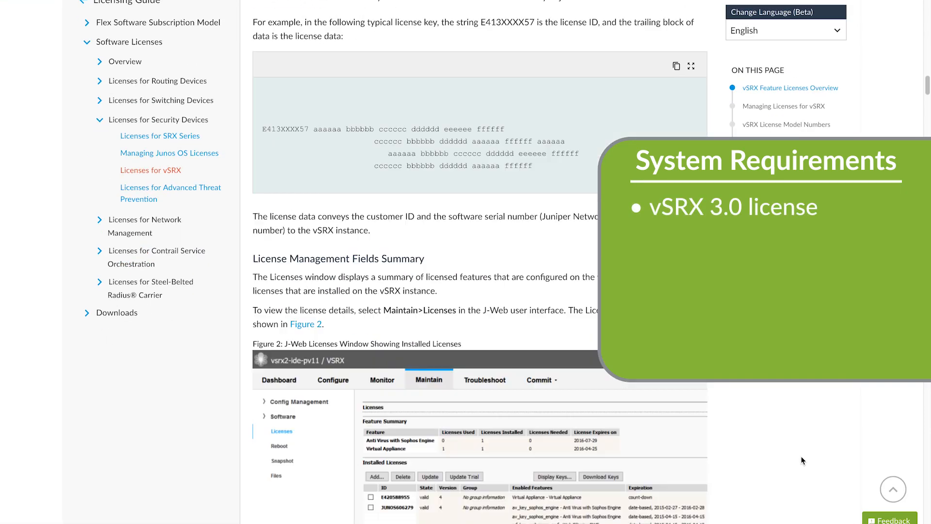
pyautogui.scroll(-3)
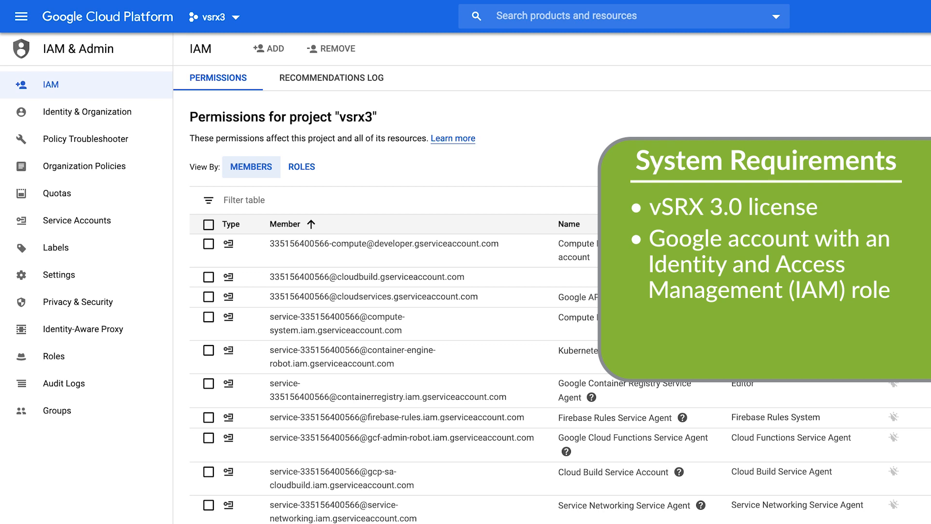
pyautogui.click(302, 167)
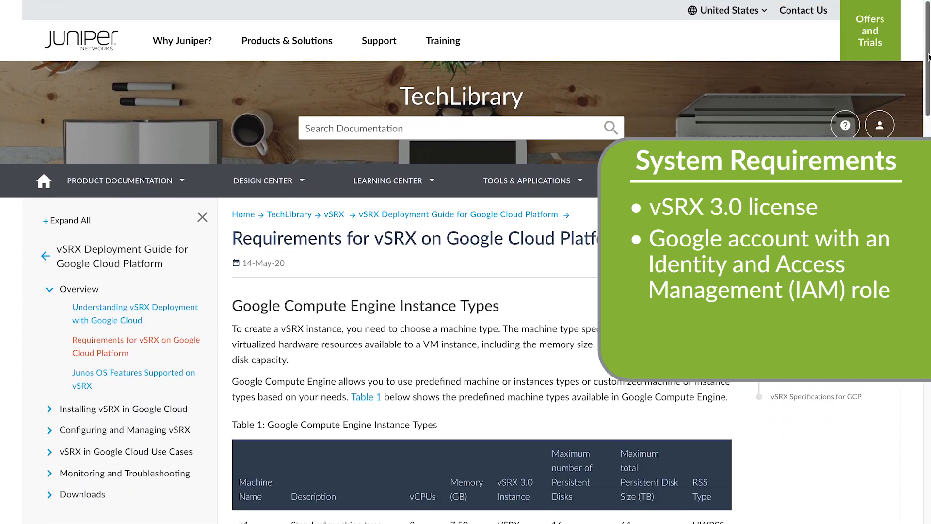
pyautogui.scroll(-3)
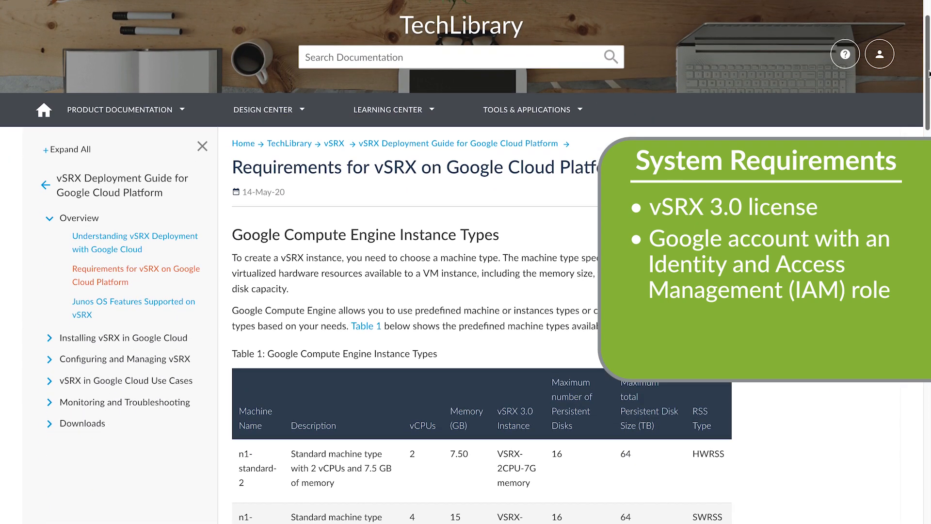
pyautogui.scroll(-3)
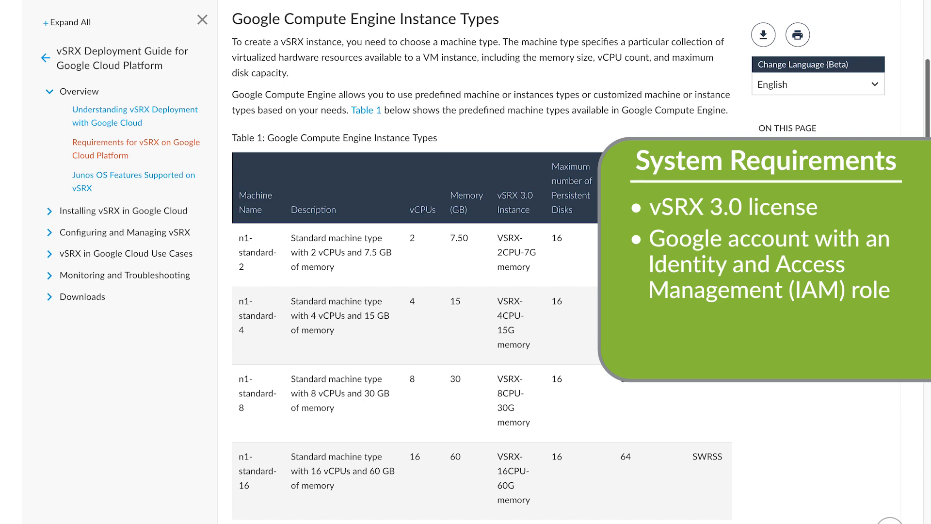
pyautogui.scroll(-3)
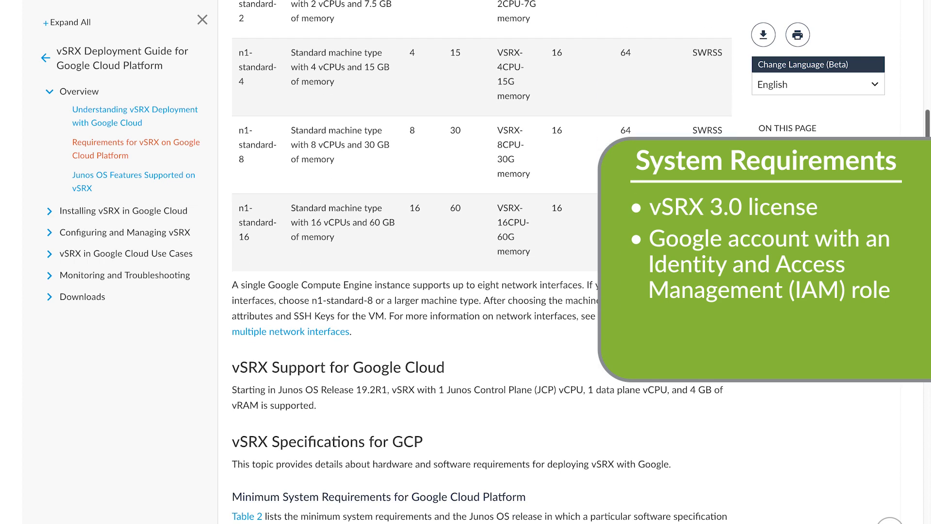
pyautogui.scroll(-3)
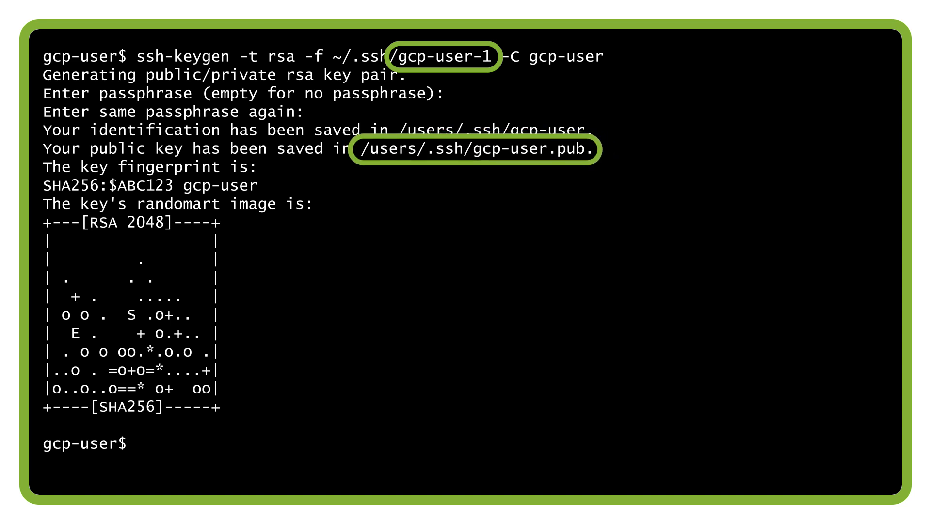
# Run cat gcp-user.pub to print the generated public key
pyautogui.write('cat g')
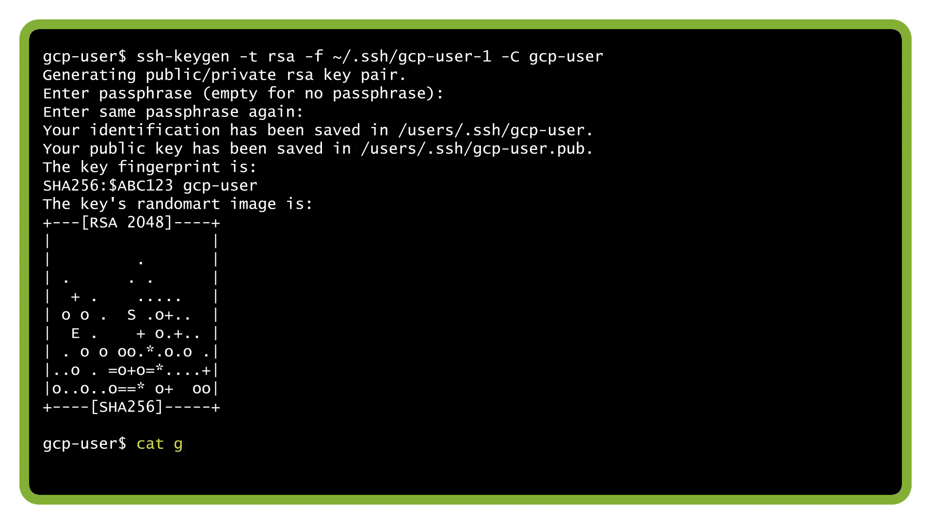
pyautogui.write('cp-user.pub')
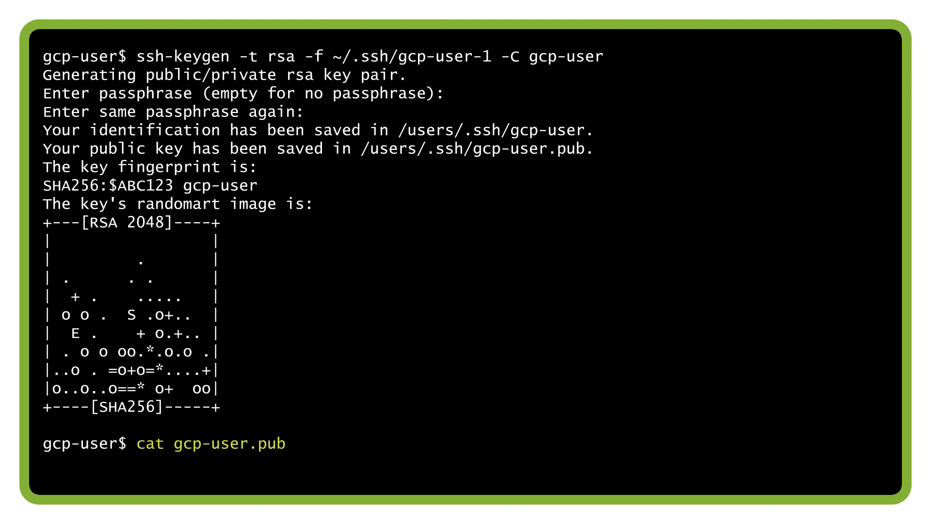
pyautogui.press('Return')
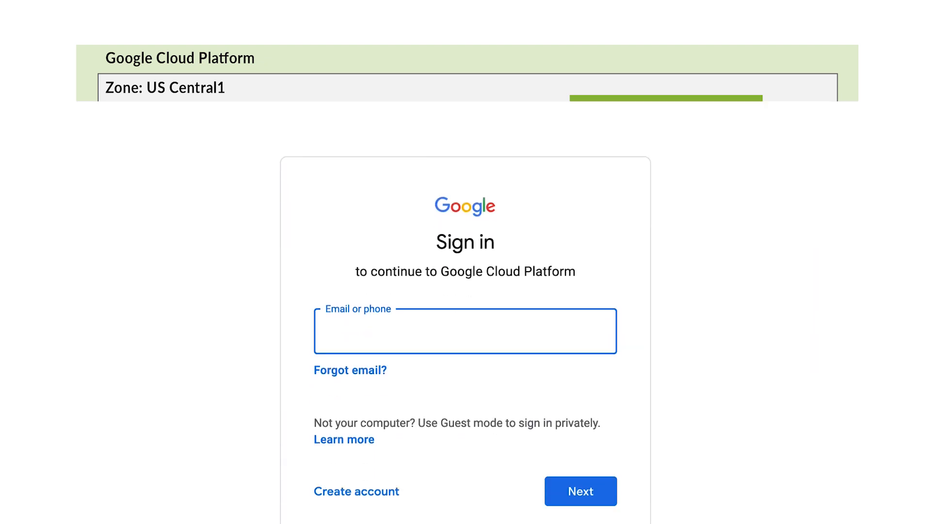
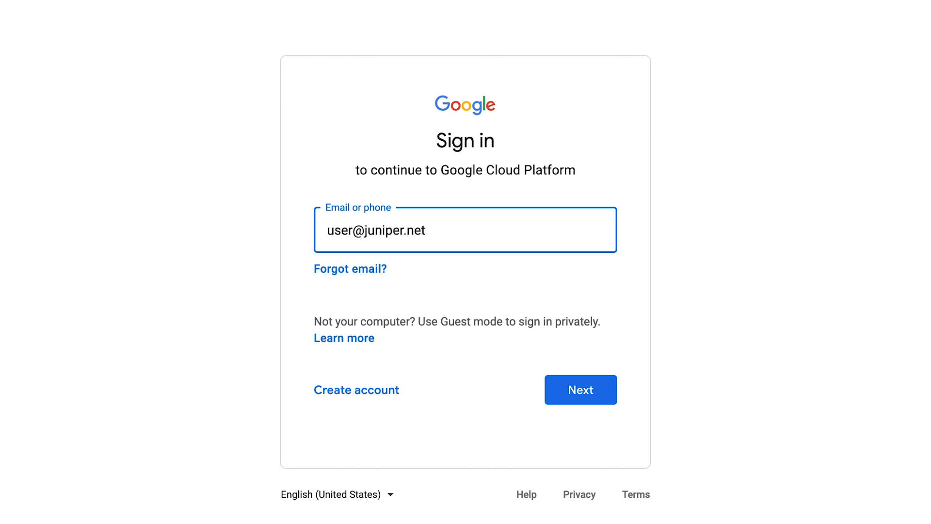
pyautogui.click(581, 390)
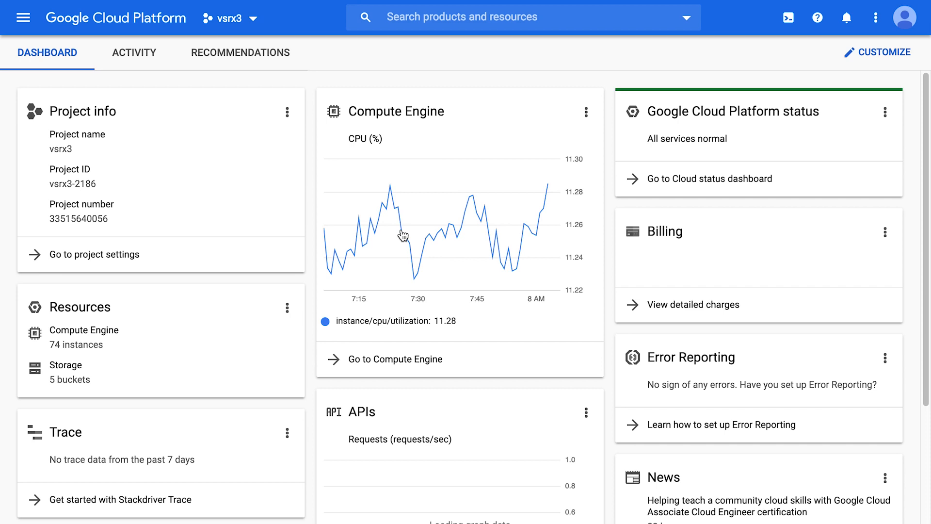
# Navigate through the services menu to the VPC networks list
pyautogui.click(23, 16)
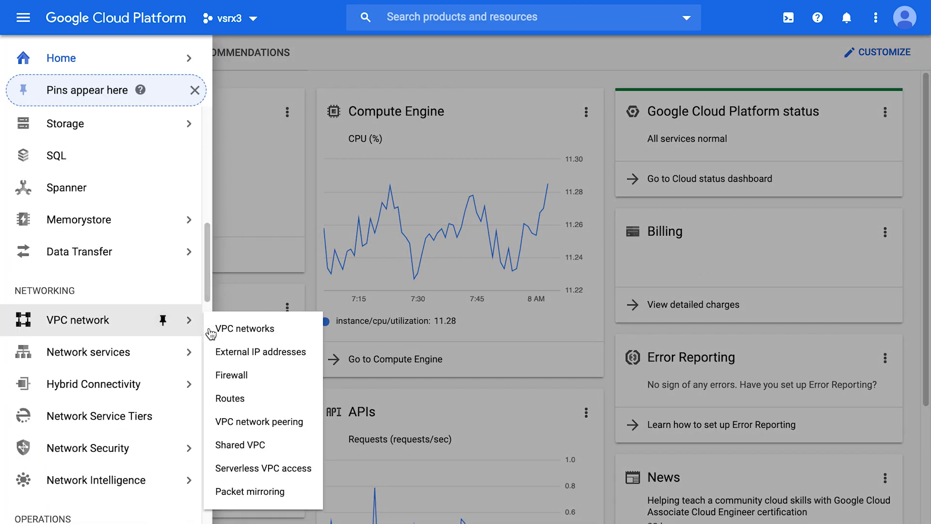
pyautogui.moveTo(244, 329)
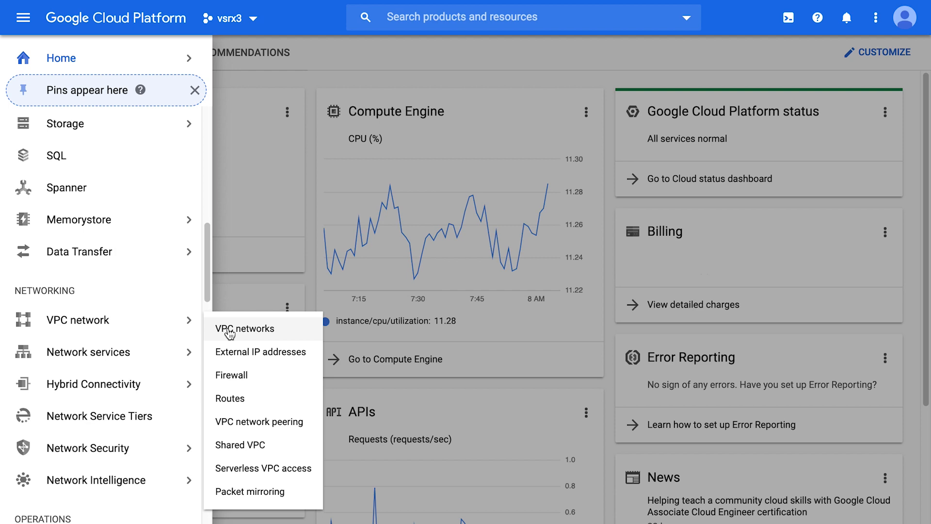
pyautogui.click(244, 329)
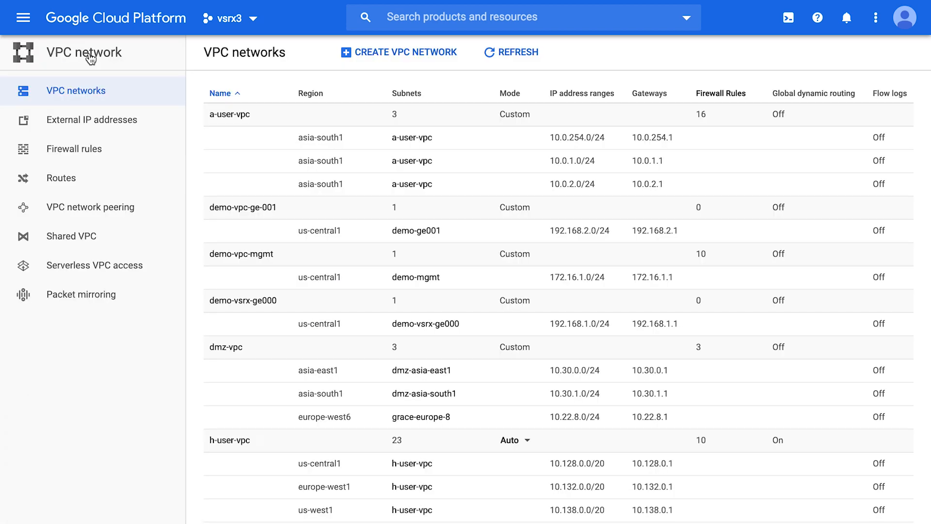
pyautogui.moveTo(159, 79)
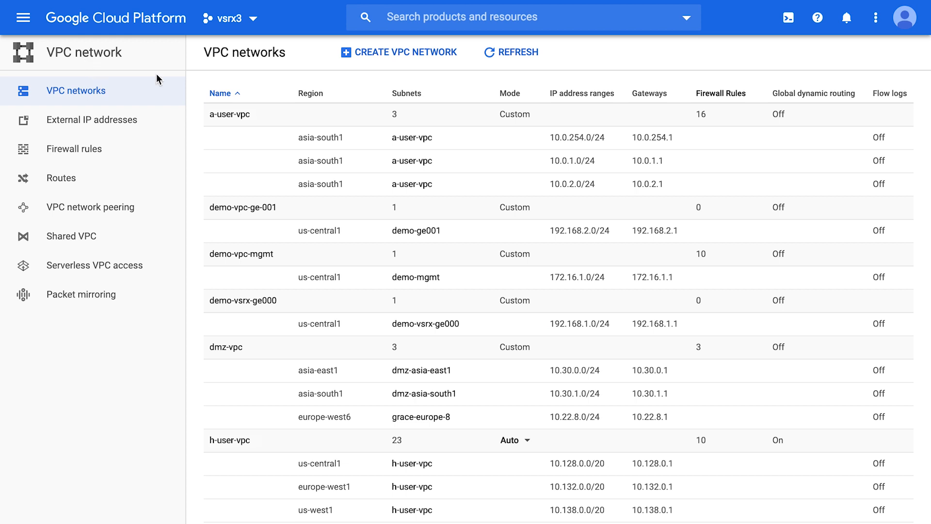
pyautogui.click(400, 53)
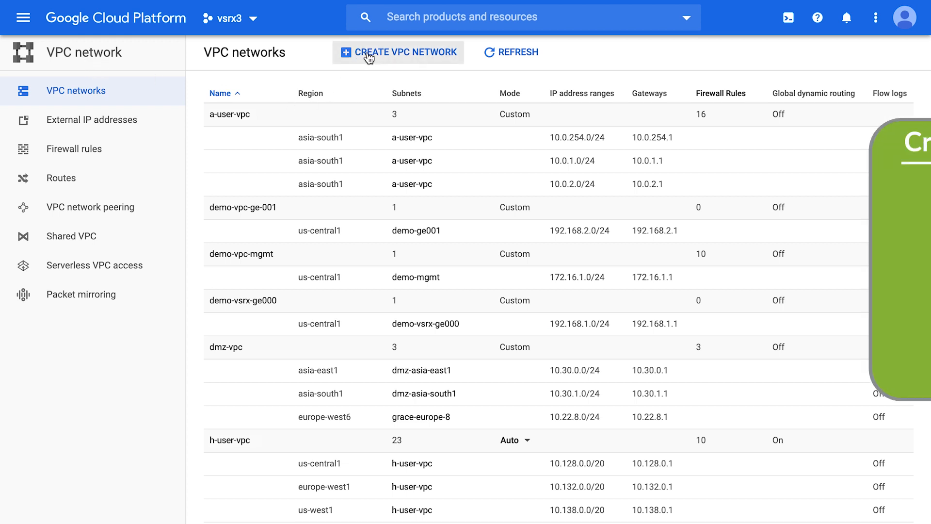
# Start a VPC network named user-management-network with description 'management network'
pyautogui.click(398, 52)
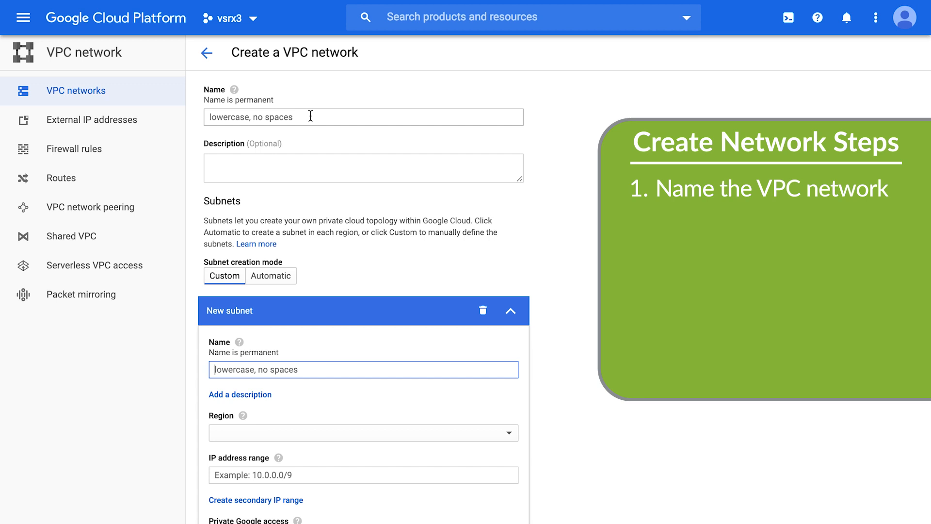
pyautogui.write('user-management-network')
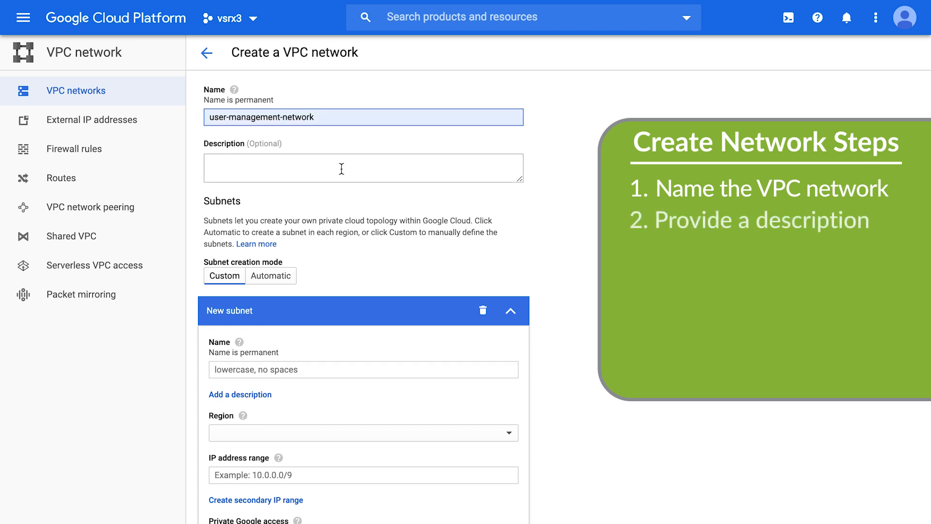
pyautogui.write('management network')
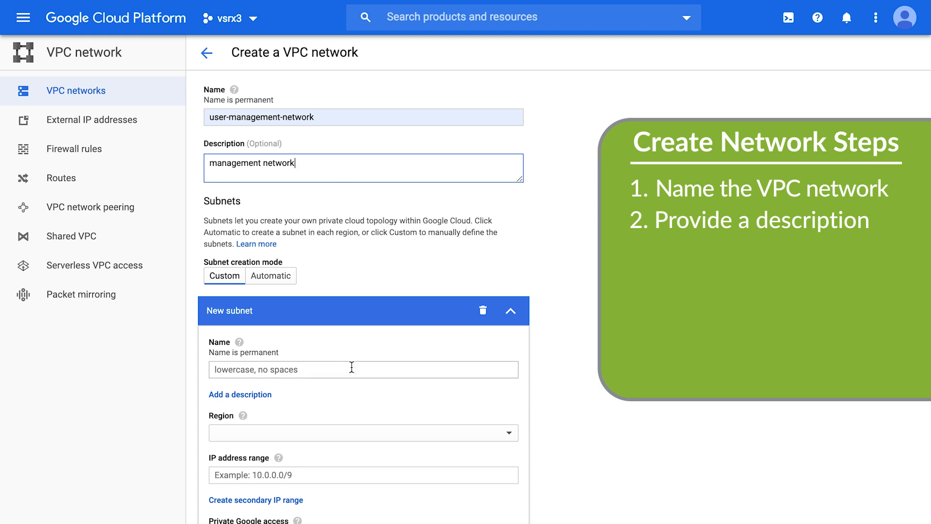
pyautogui.scroll(-3)
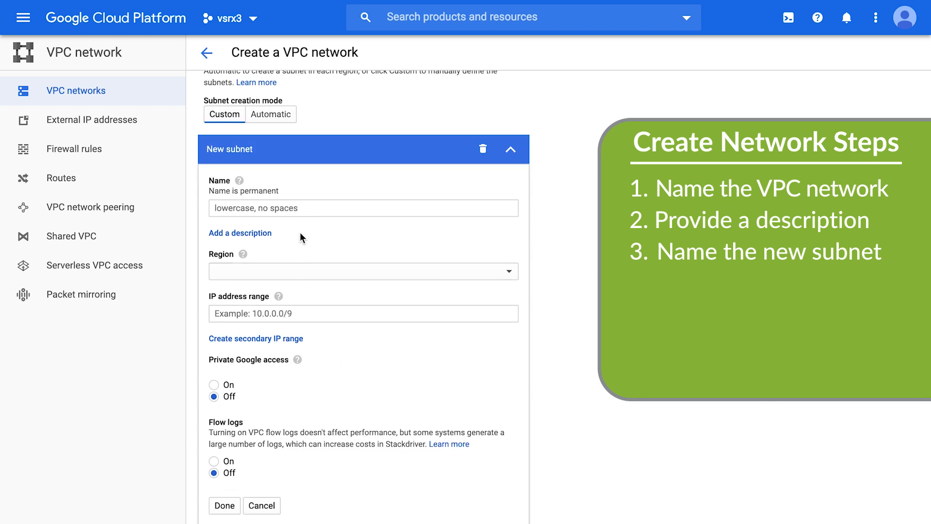
# Add subnet user-management-subnet1 in us-central1 with range 10.240.0.0/24
pyautogui.click(363, 208)
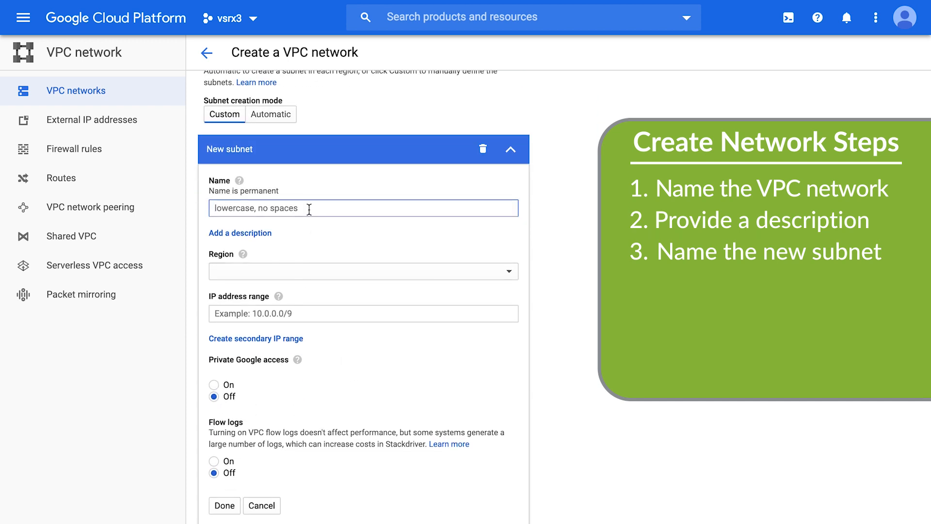
pyautogui.write('user-management-subnet1')
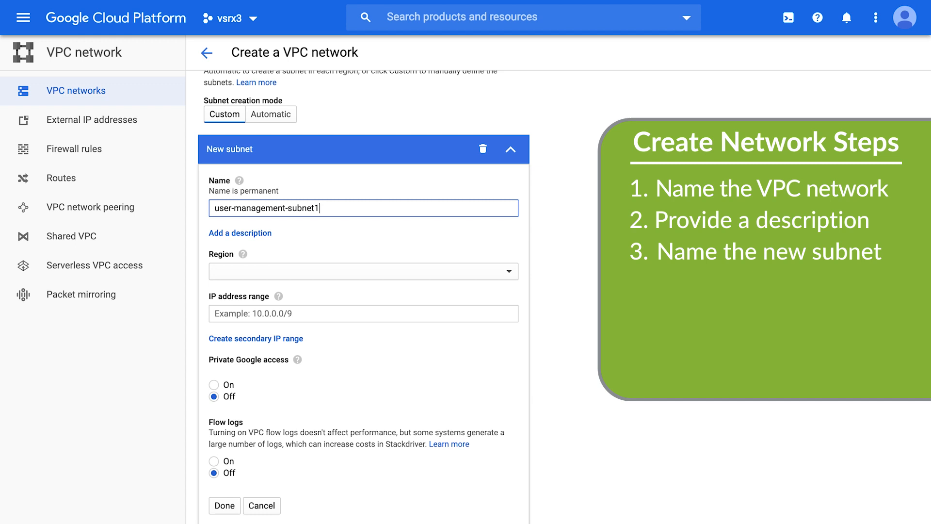
pyautogui.click(362, 271)
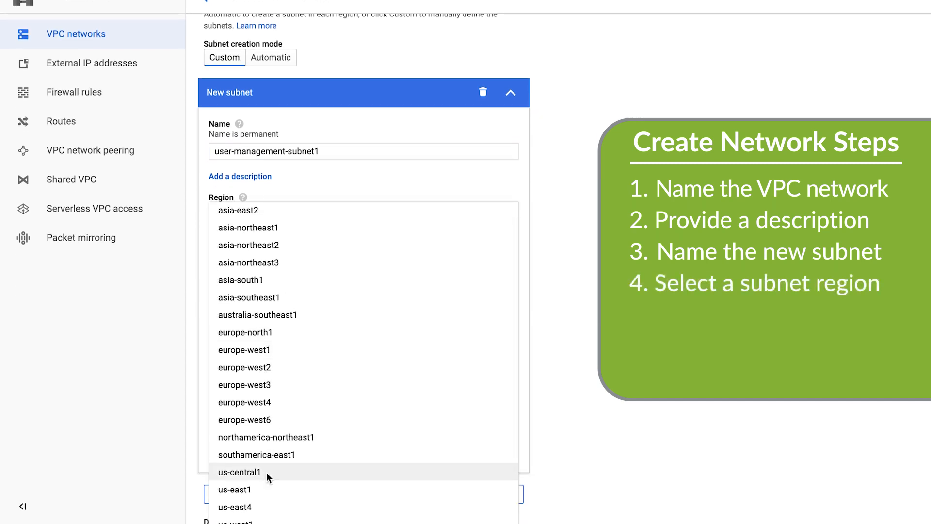
pyautogui.click(241, 472)
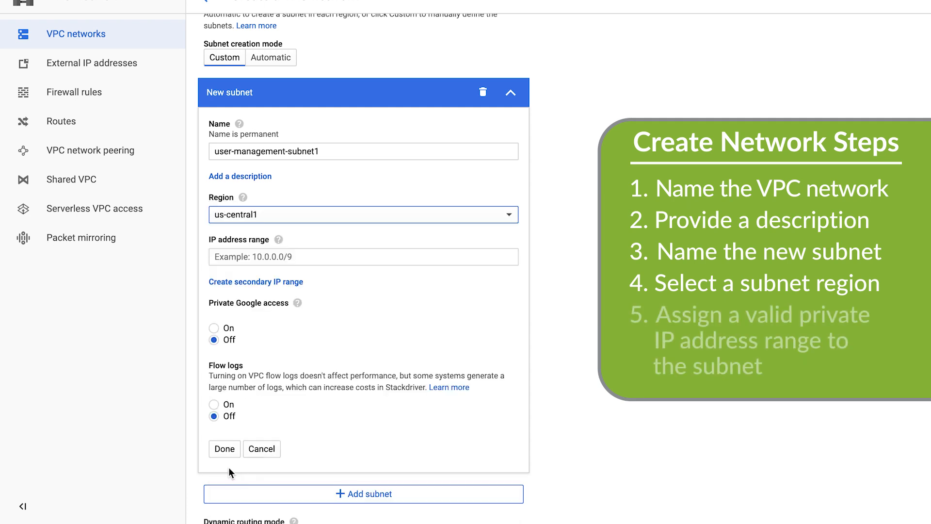
pyautogui.write('10.240')
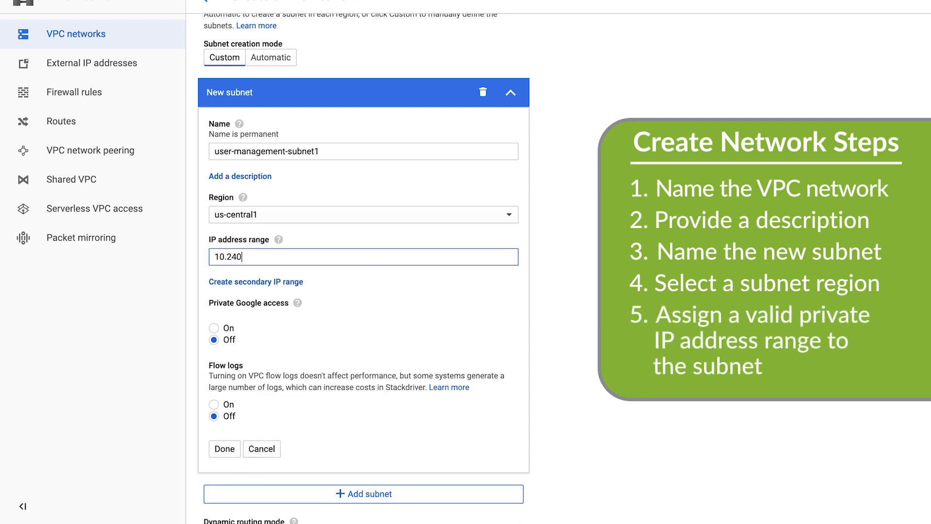
pyautogui.write('.0.0/24')
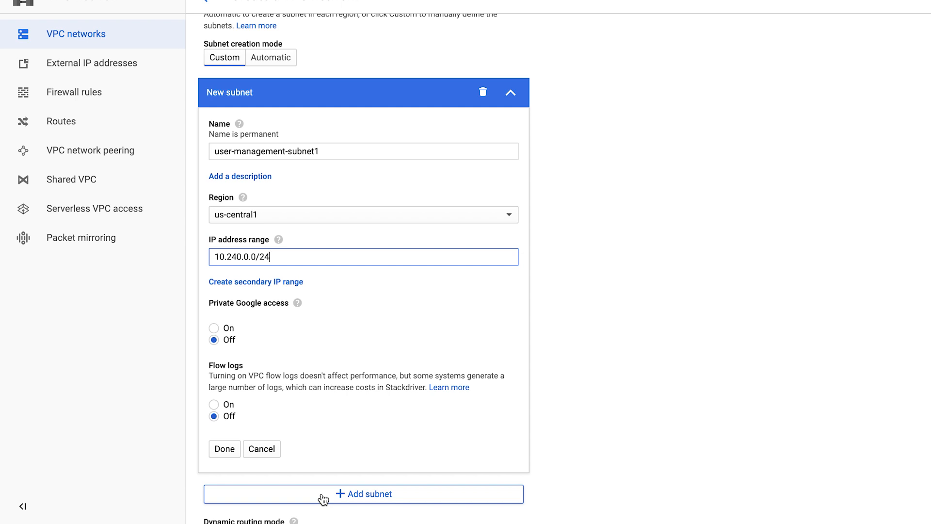
pyautogui.moveTo(224, 449)
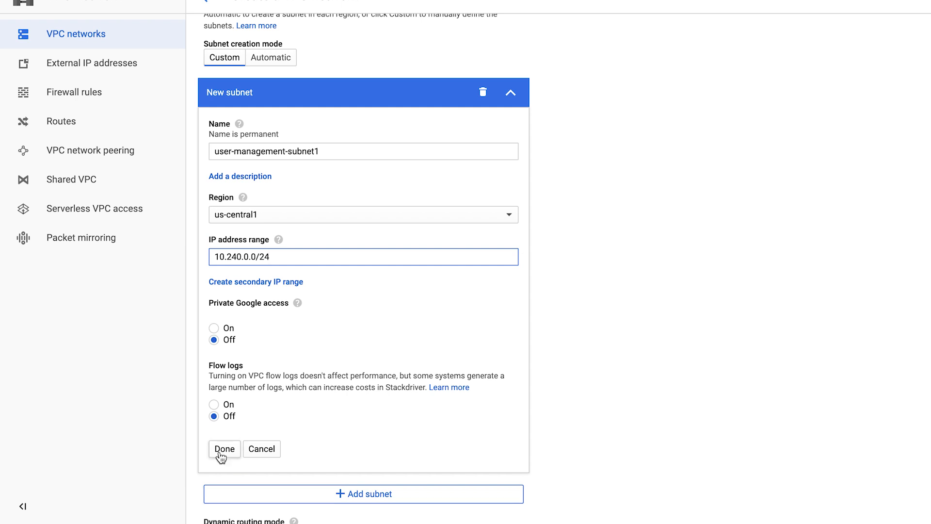
pyautogui.click(225, 448)
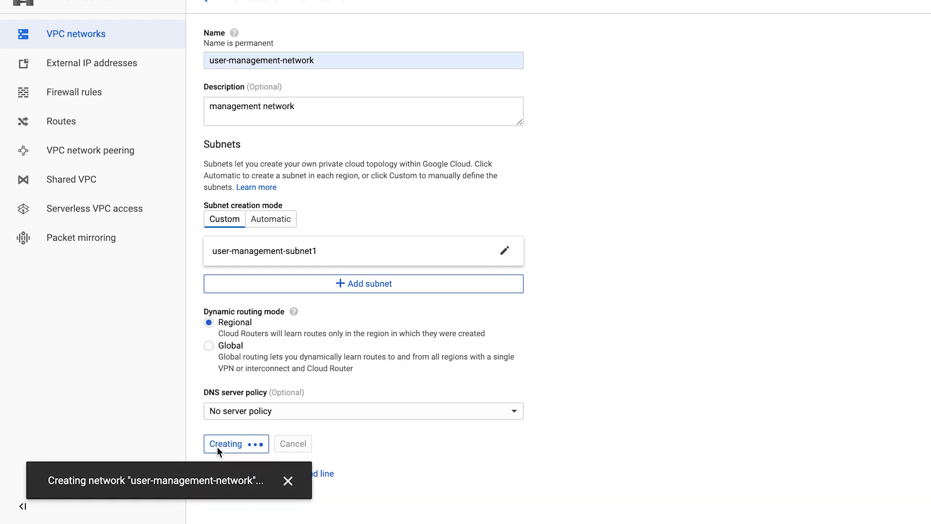
# Create the user-management-network VPC network
pyautogui.click(235, 444)
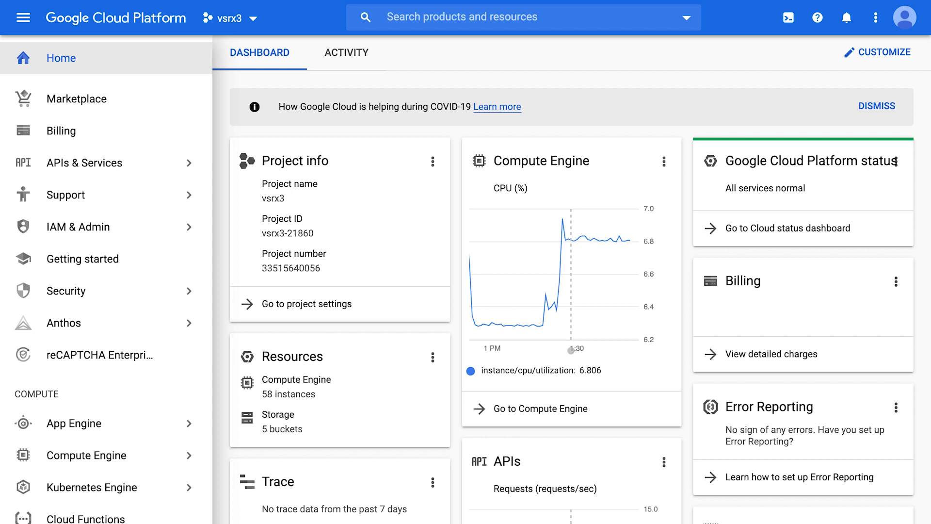
pyautogui.moveTo(95, 99)
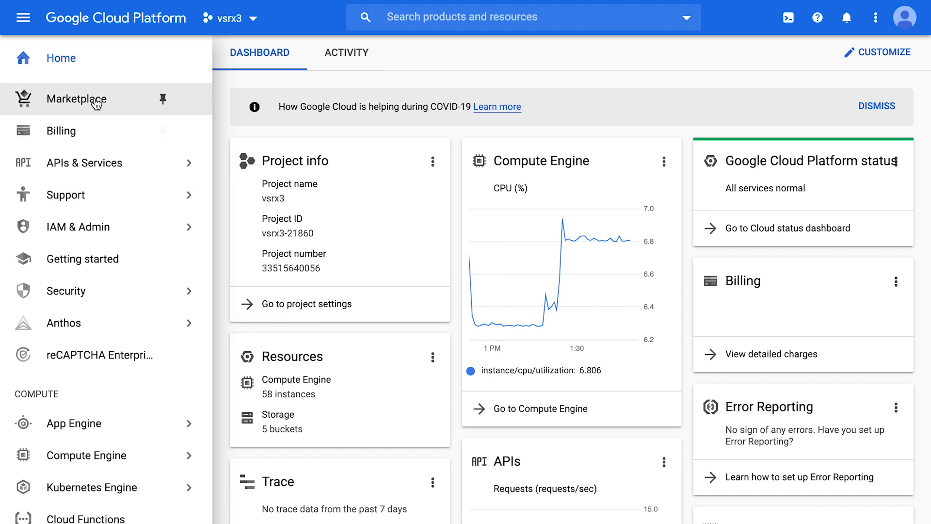
# Search Marketplace for 'vsrx' and launch the vSRX Next Generation Firewall listing
pyautogui.click(76, 99)
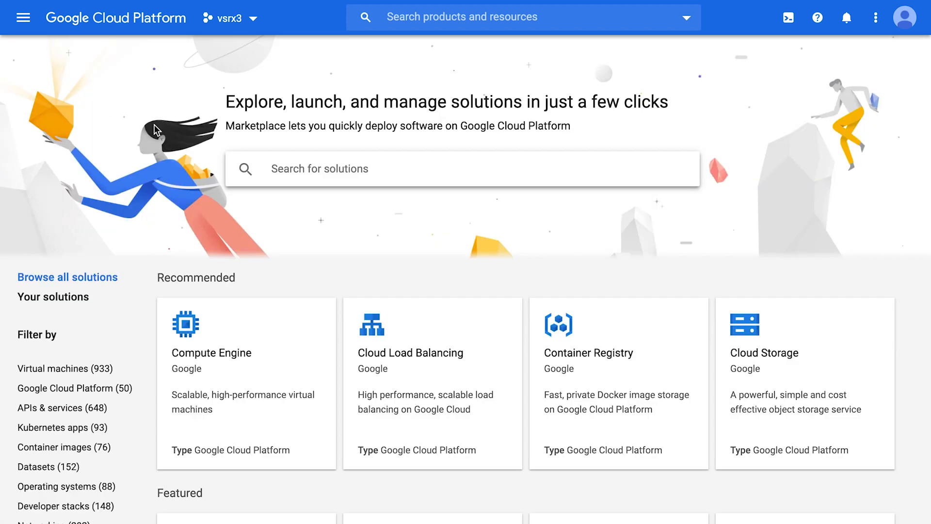
pyautogui.write('vsrx')
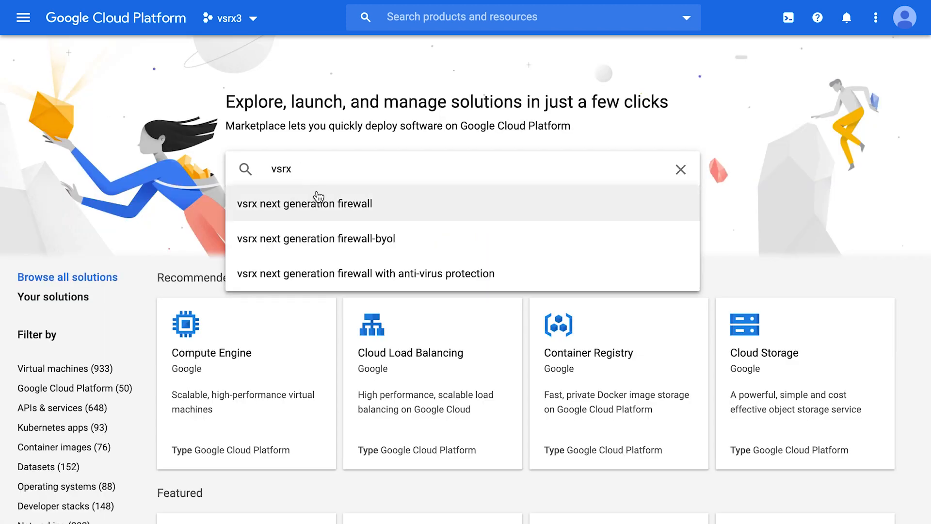
pyautogui.click(304, 204)
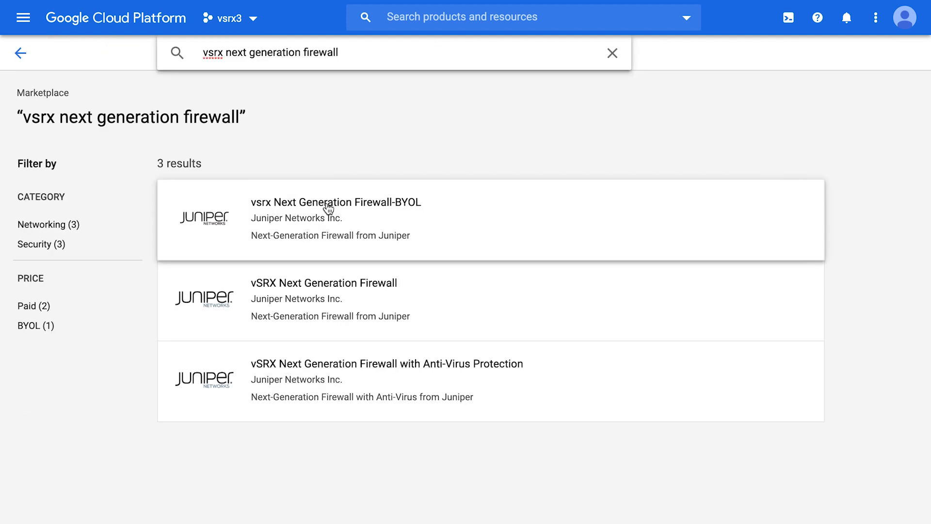
pyautogui.moveTo(420, 304)
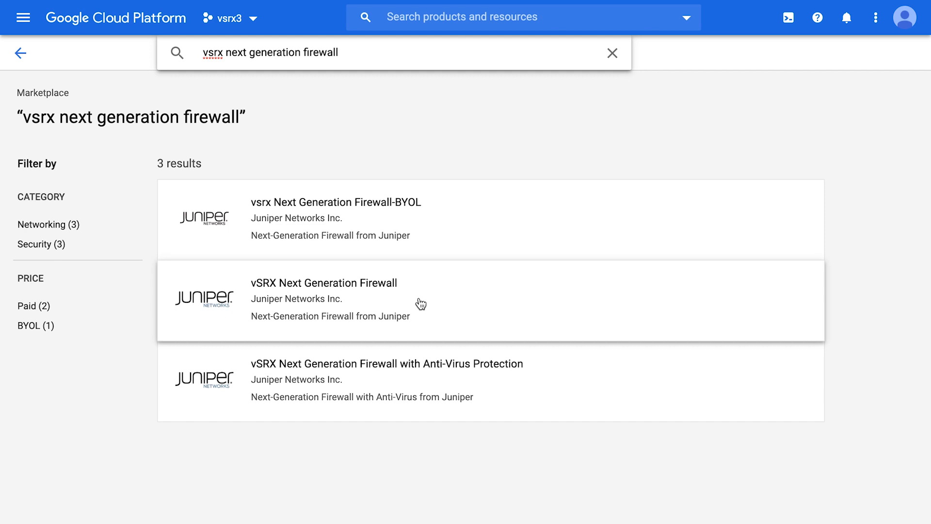
pyautogui.click(325, 300)
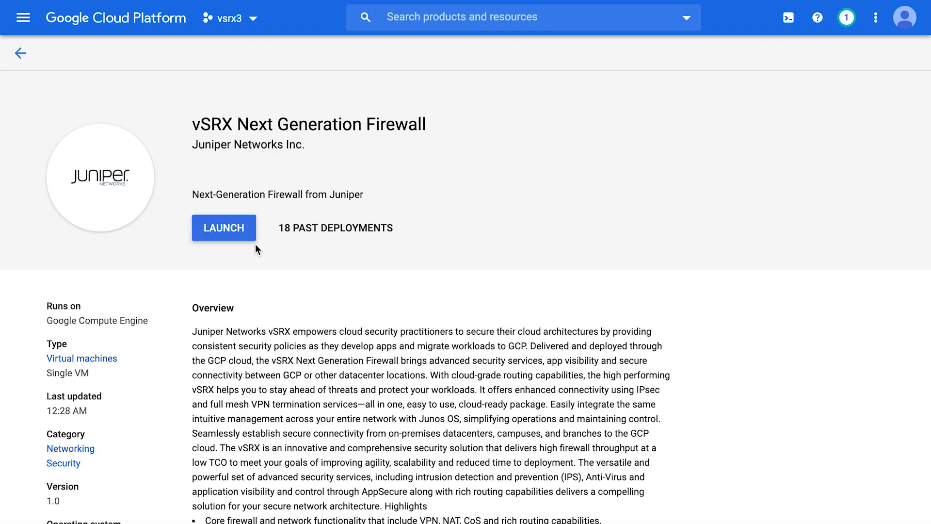
pyautogui.click(224, 228)
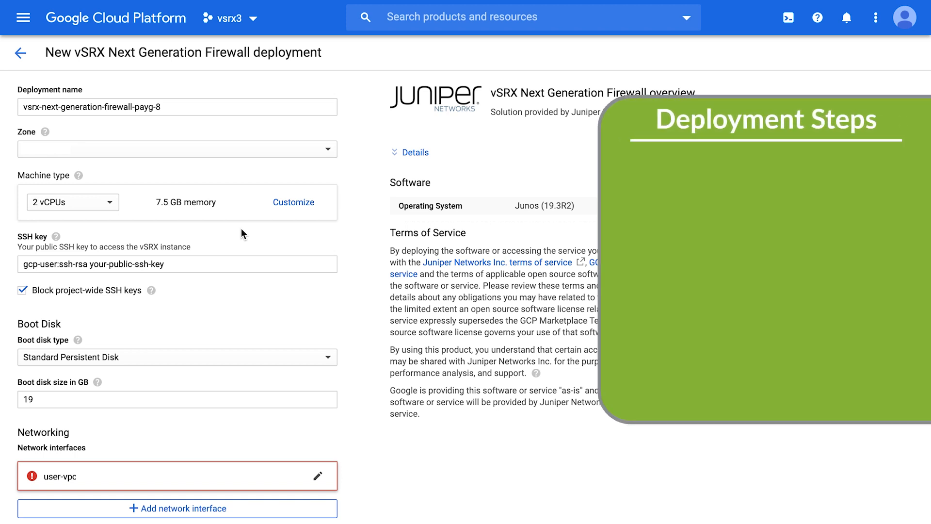
# Name the deployment vsrx-next-generation-firewall-payg-8-username2, set zone us-central1, and replace the SSH key
pyautogui.write('-us')
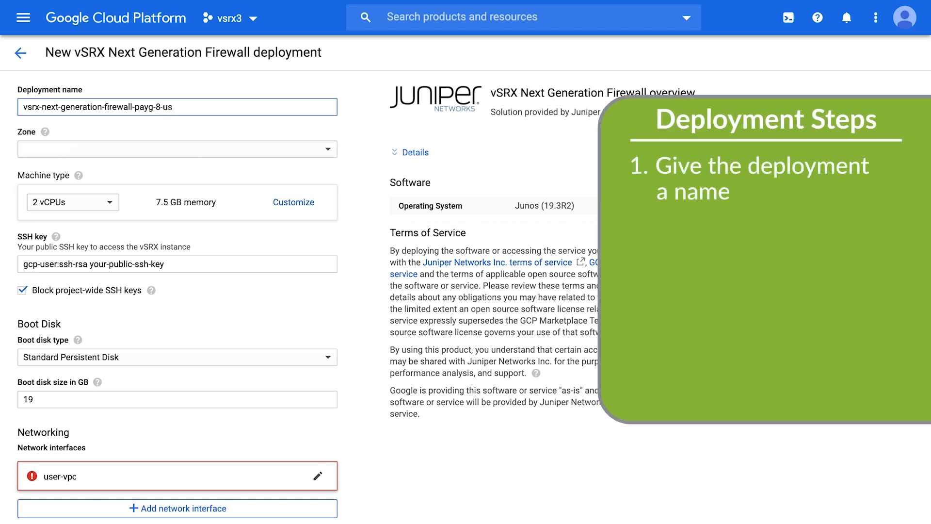
pyautogui.click(177, 149)
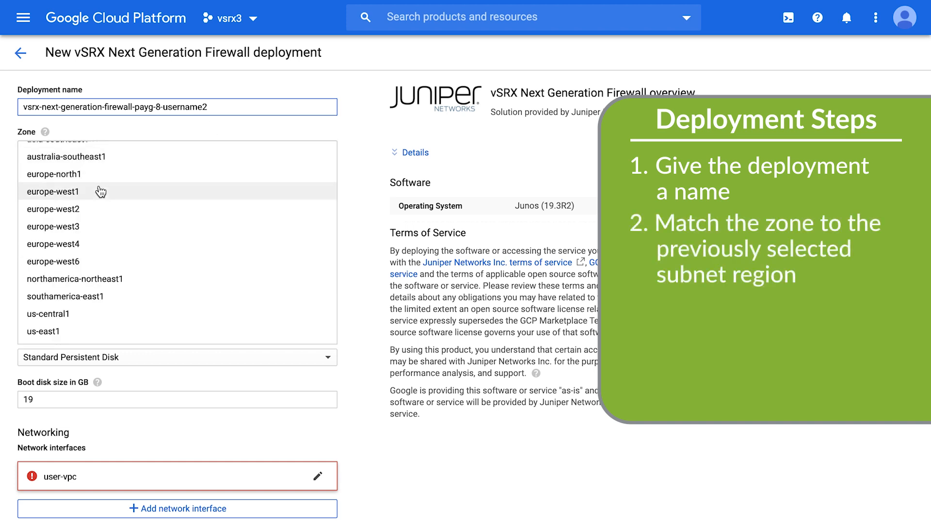
pyautogui.scroll(-3)
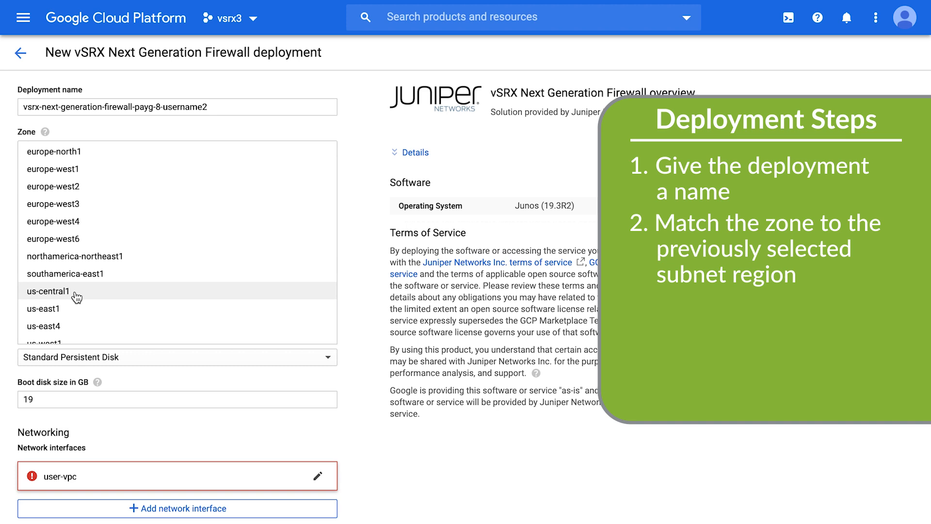
pyautogui.click(48, 291)
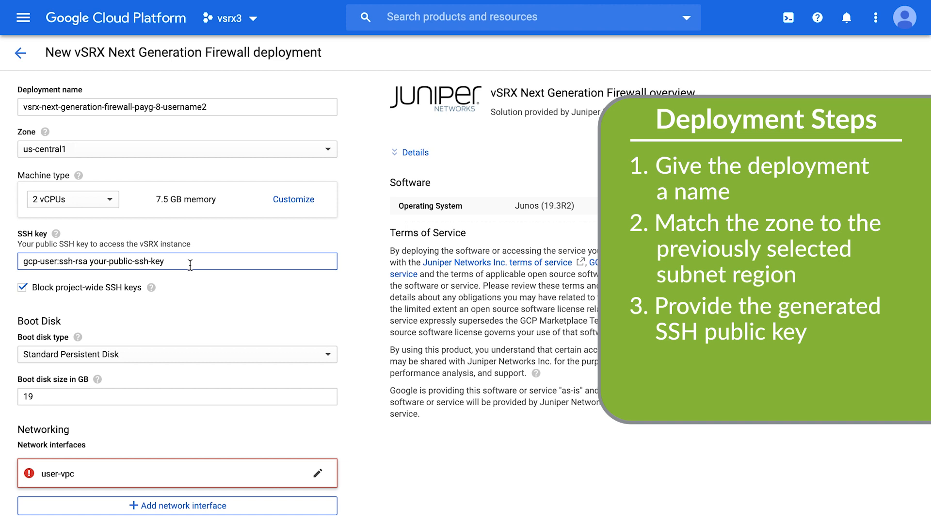
pyautogui.press('Backspace')
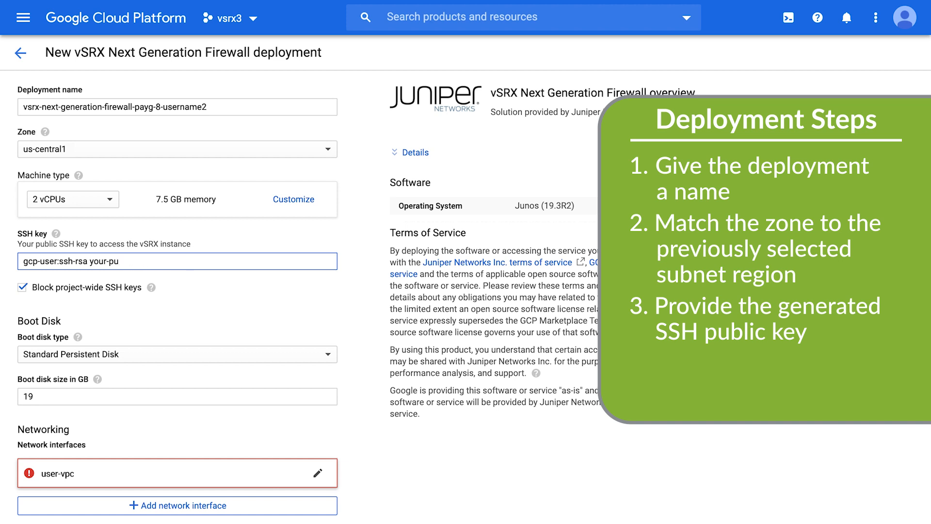
pyautogui.press('Backspace')
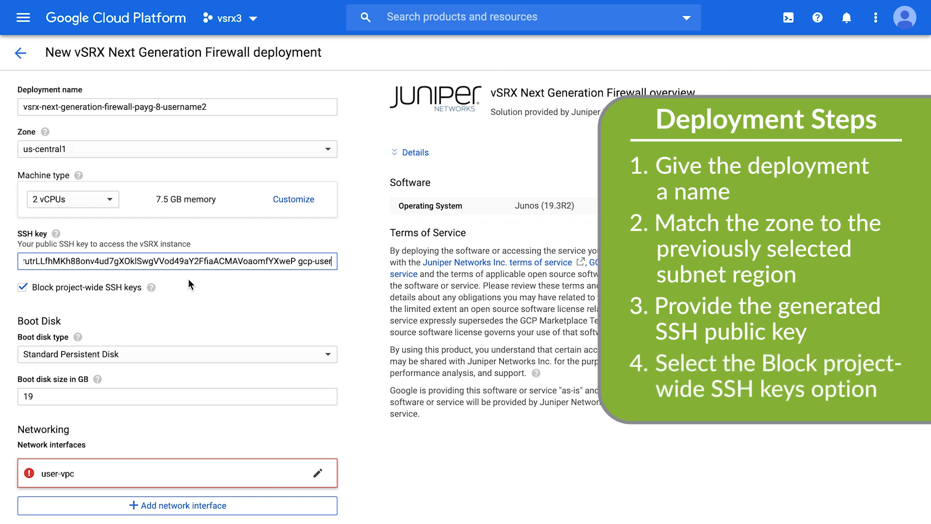
pyautogui.moveTo(188, 299)
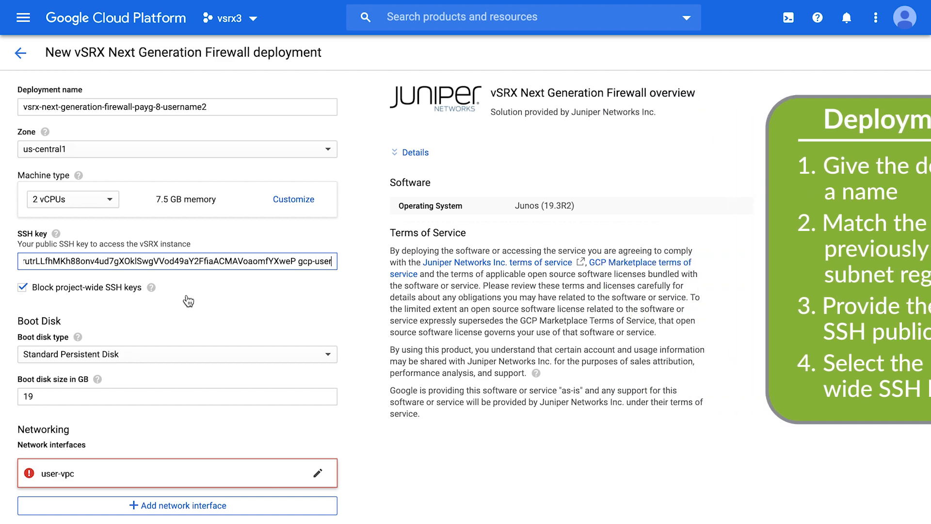
# Switch the firewall's network interface to user-management-network with subnet user-management-subnet1
pyautogui.scroll(-3)
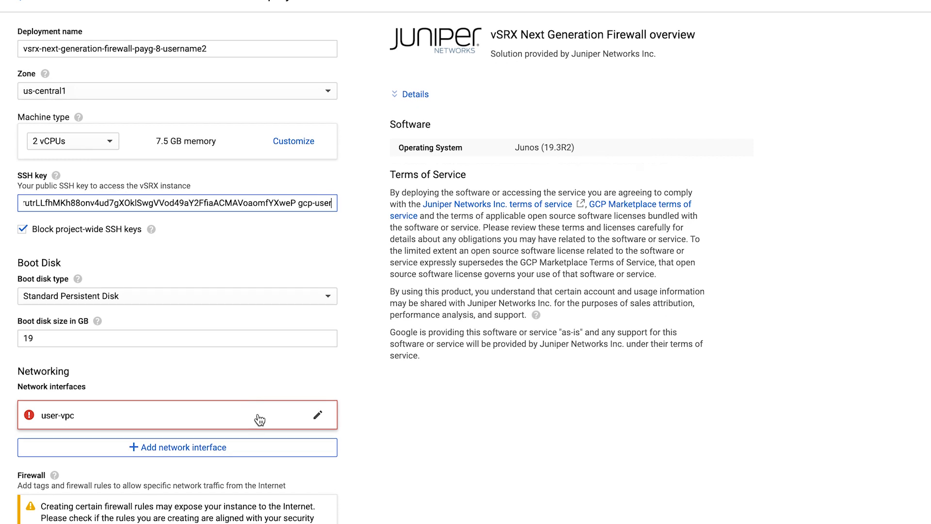
pyautogui.click(319, 415)
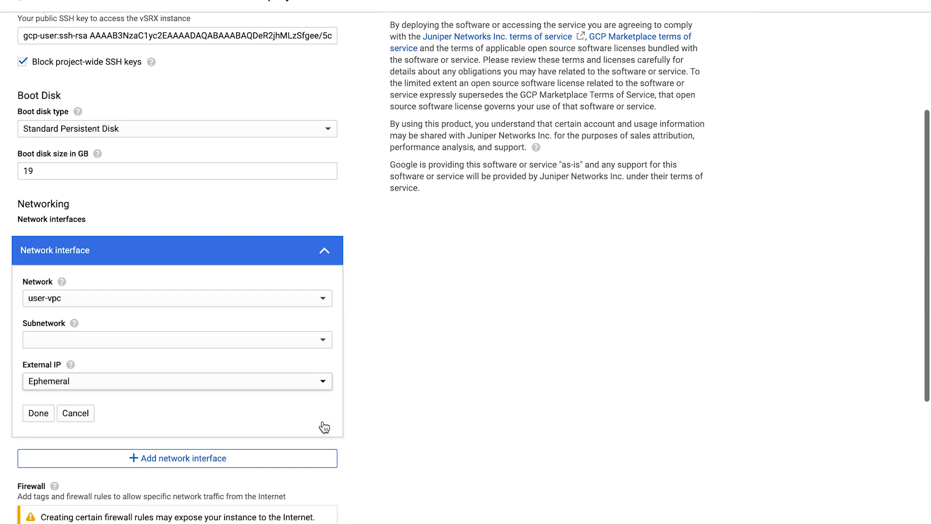
pyautogui.click(177, 339)
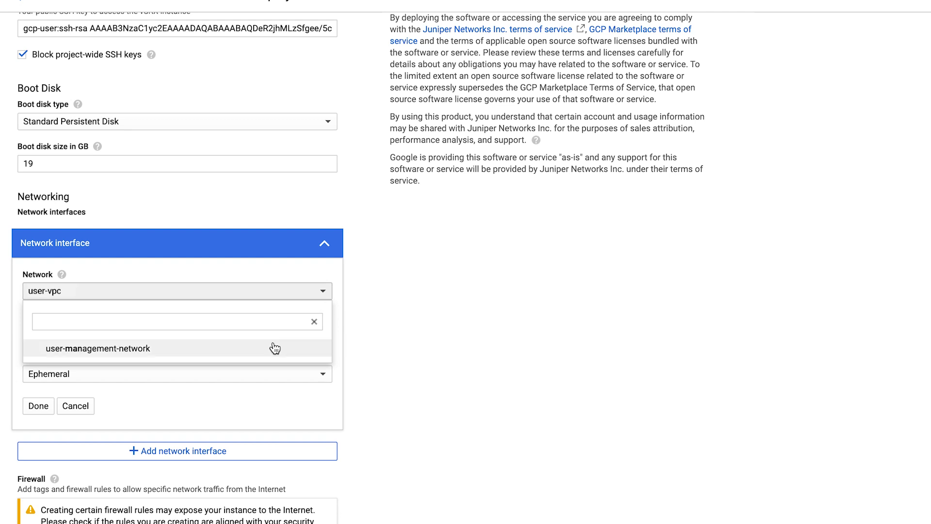
pyautogui.click(98, 348)
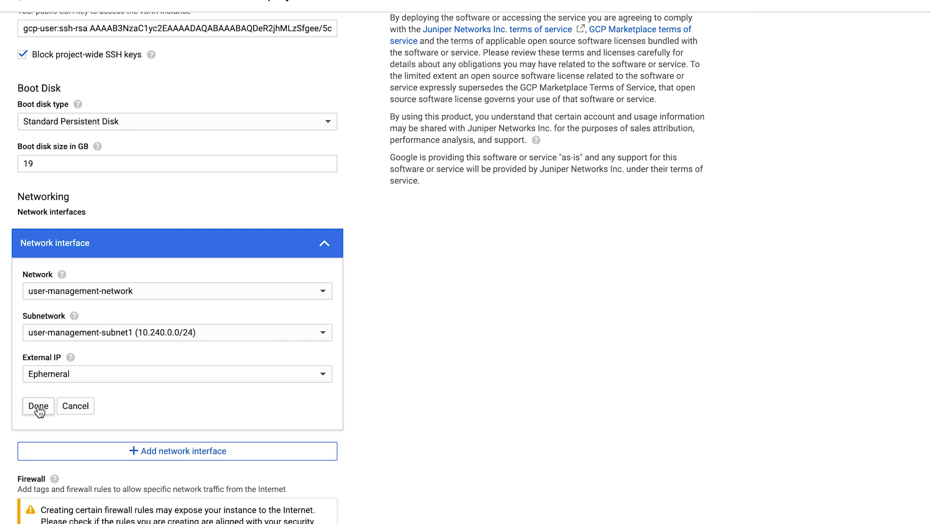
pyautogui.click(37, 406)
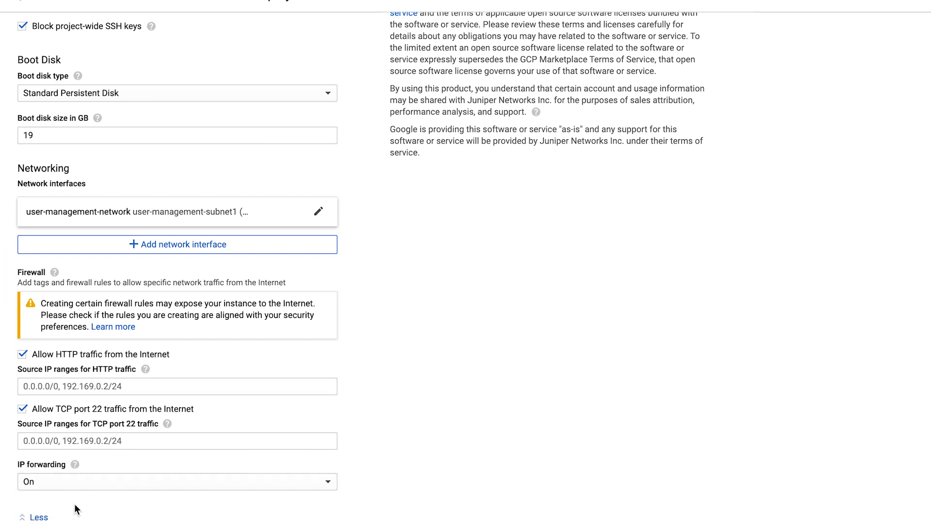
# Deploy vsrx-next-generation-firewall-payg-8-username2 from the bottom of the form
pyautogui.scroll(-3)
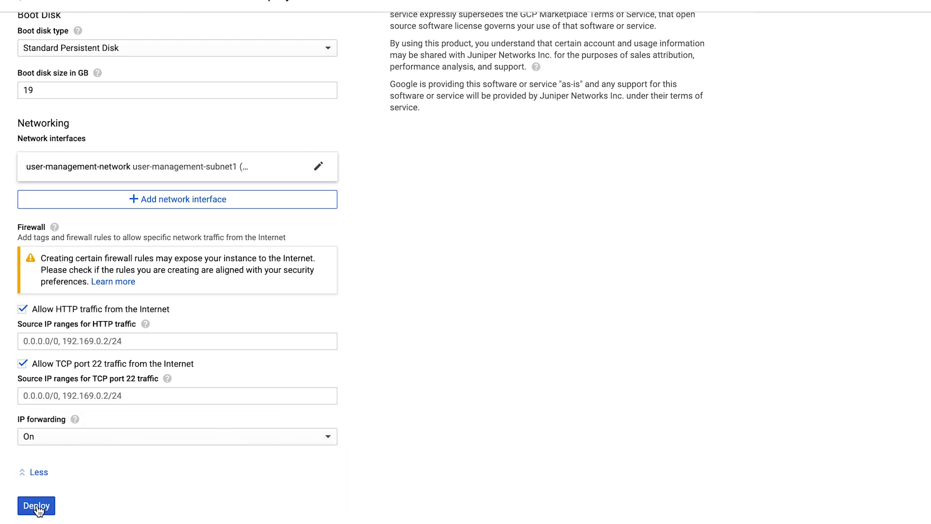
pyautogui.click(36, 505)
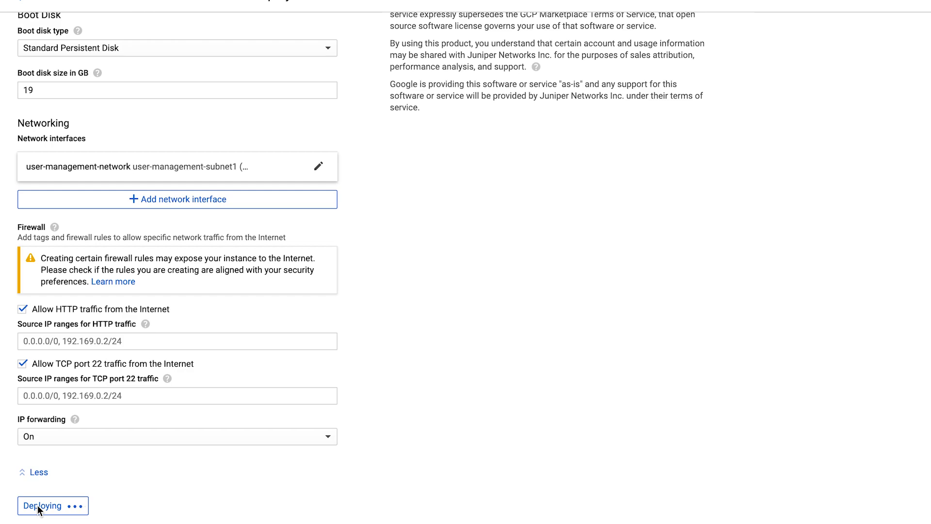
pyautogui.click(52, 506)
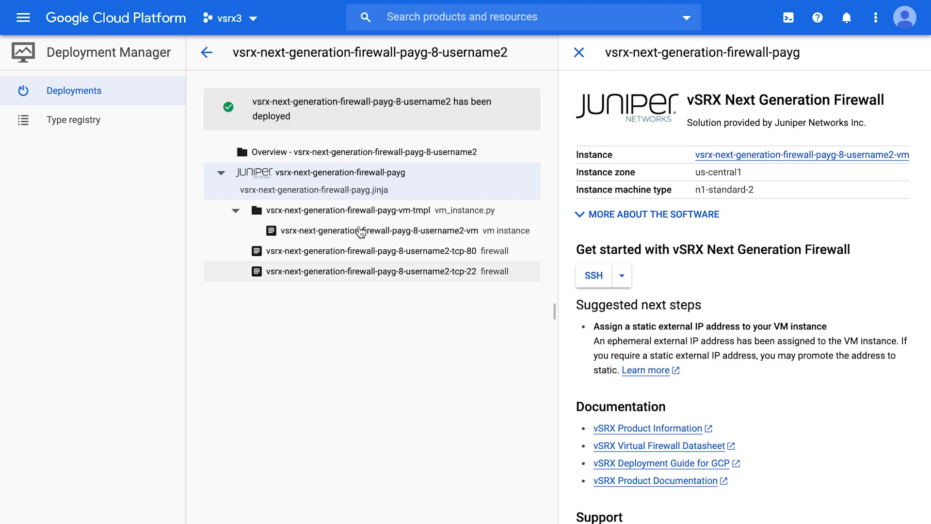
pyautogui.moveTo(386, 128)
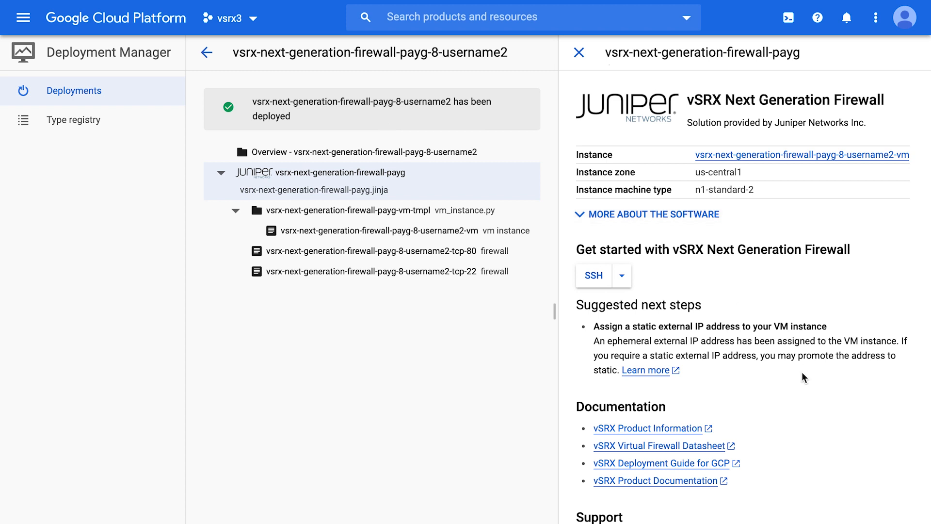
pyautogui.moveTo(788, 271)
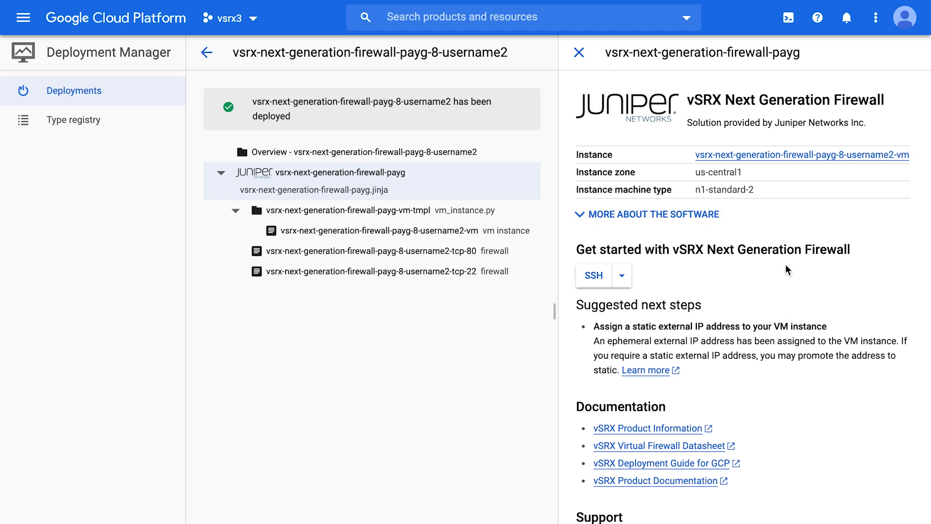
pyautogui.moveTo(817, 166)
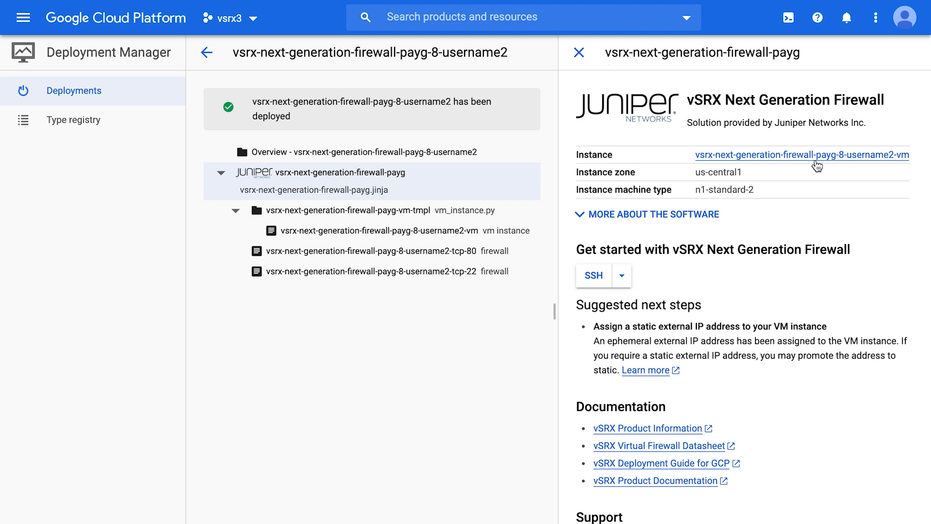
# Open the firewall VM's details and scroll to its external IP 34.72.179.213
pyautogui.click(801, 155)
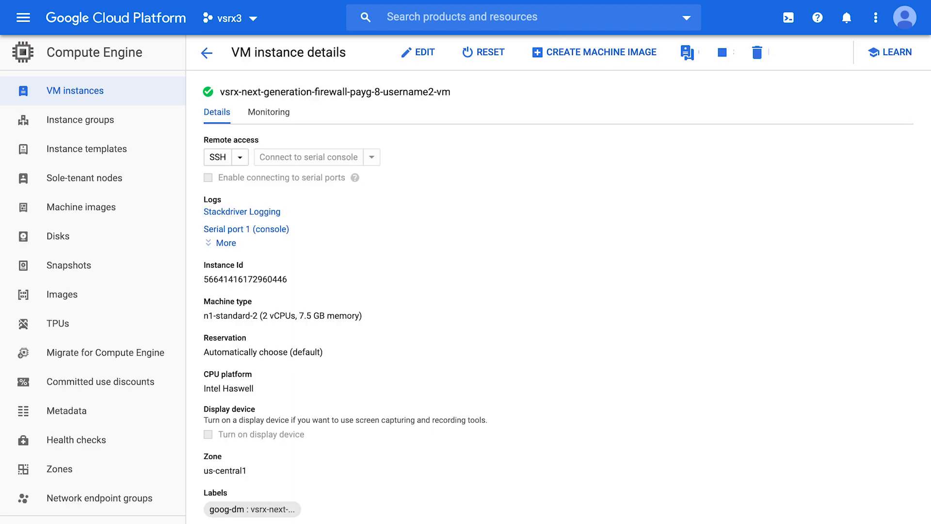
pyautogui.scroll(-3)
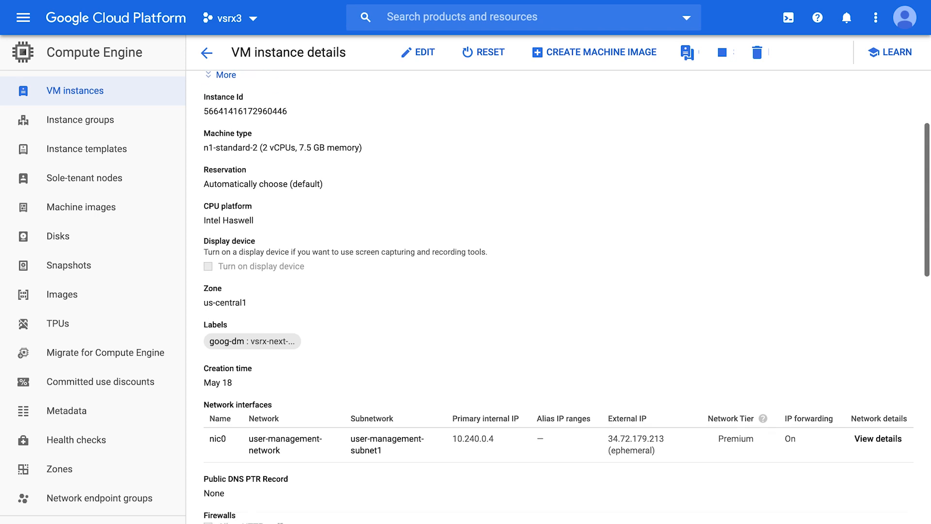
pyautogui.scroll(-3)
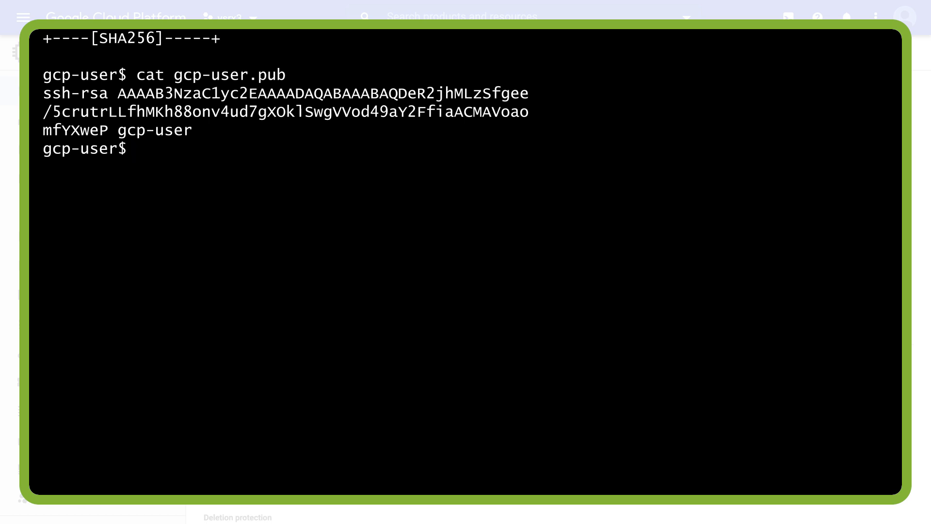
# SSH into the vSRX at 34.72.179.213 as gcp-user with key gcp-user-1, accepting the host key
pyautogui.write('ssh -i gcp-user-1 gcp-user@34.72.17')
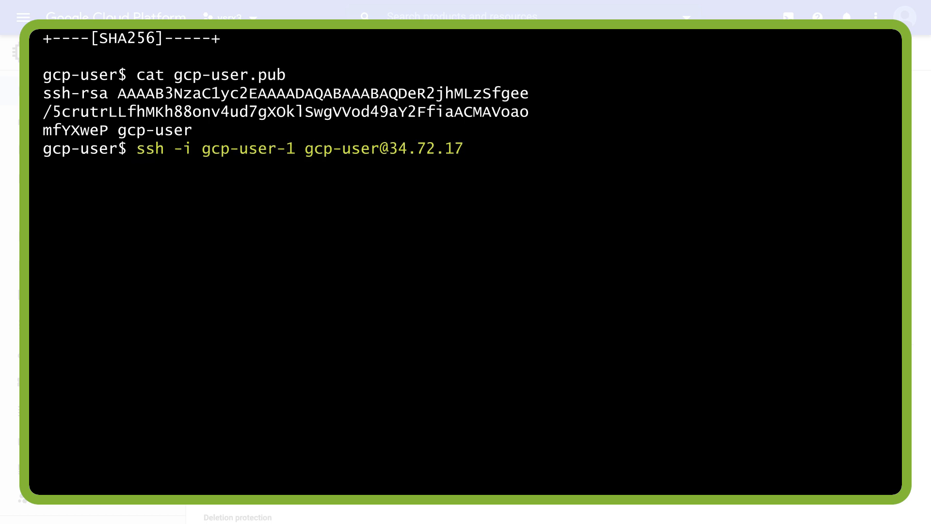
pyautogui.write('9.213')
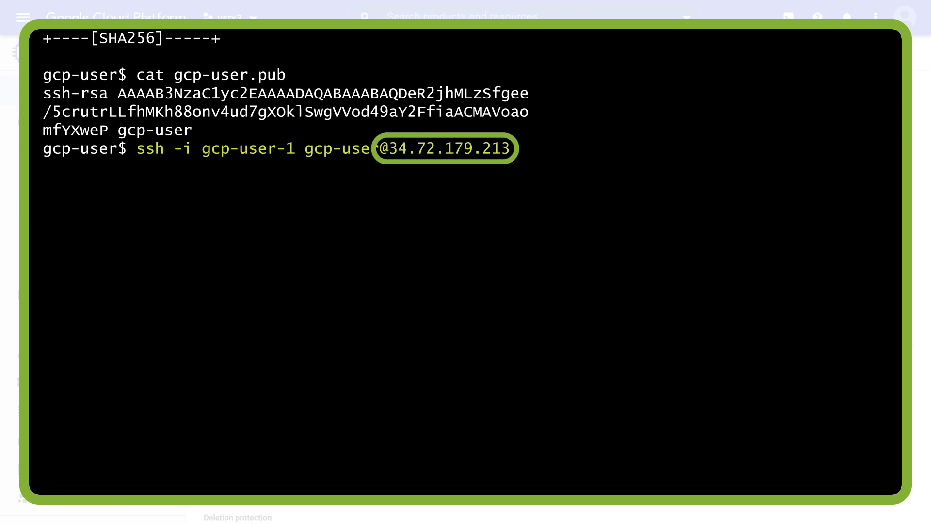
pyautogui.press('Return')
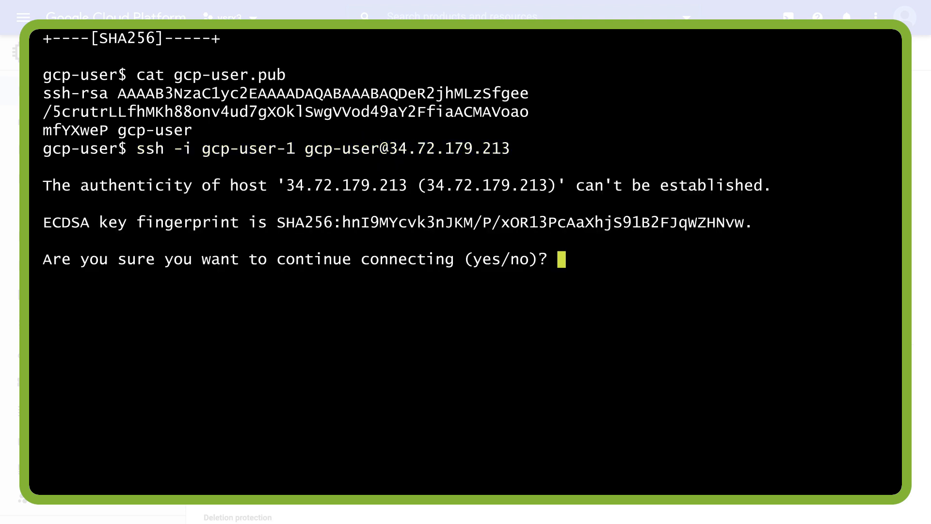
pyautogui.write('yes')
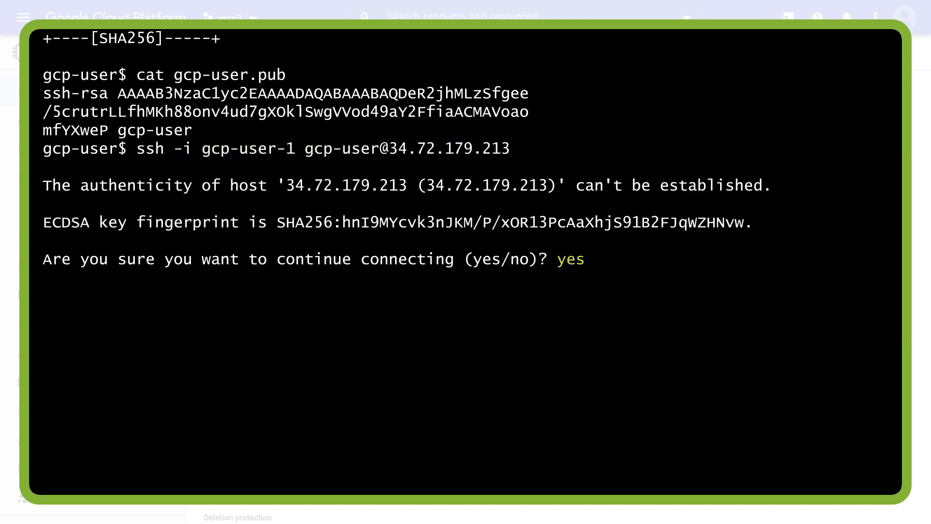
pyautogui.press('Return')
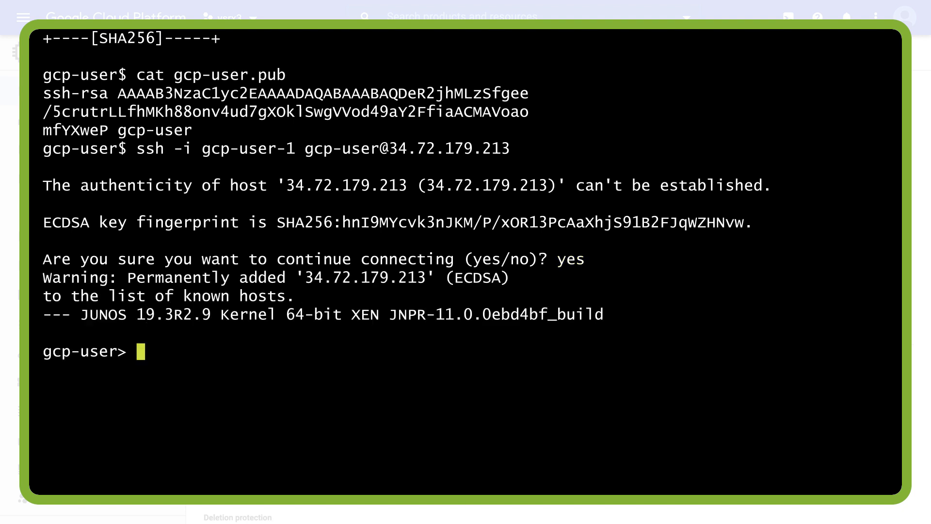
pyautogui.write('edit')
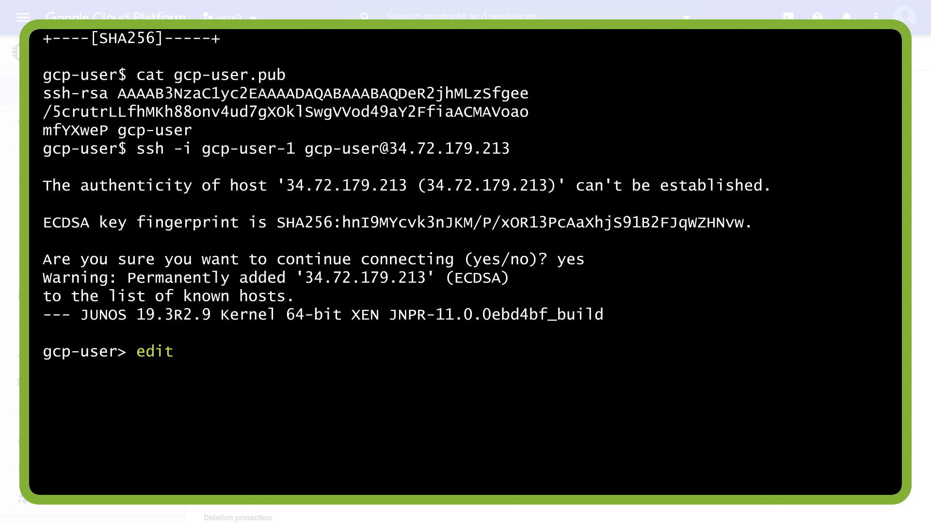
# Enter configuration mode and set a plain-text root password on the vSRX
pyautogui.press('Return')
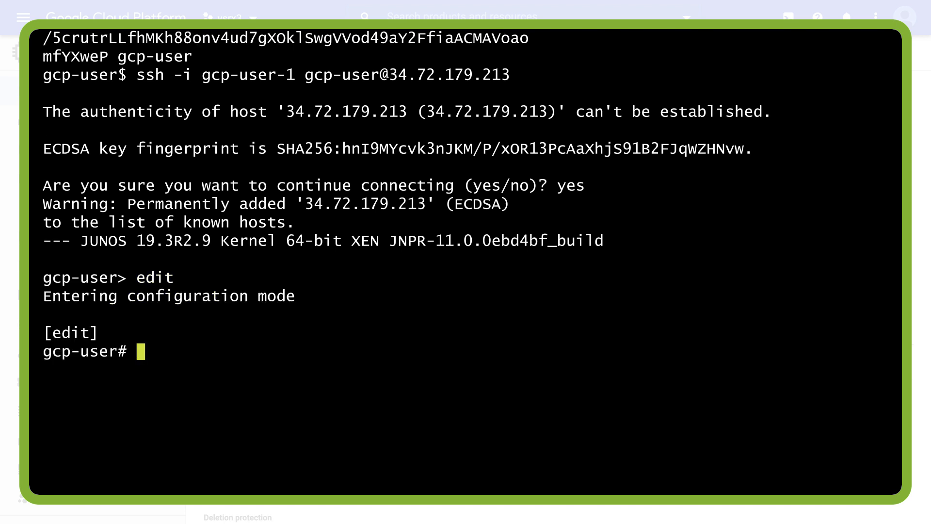
pyautogui.write('set system root-authentication plain-text-password')
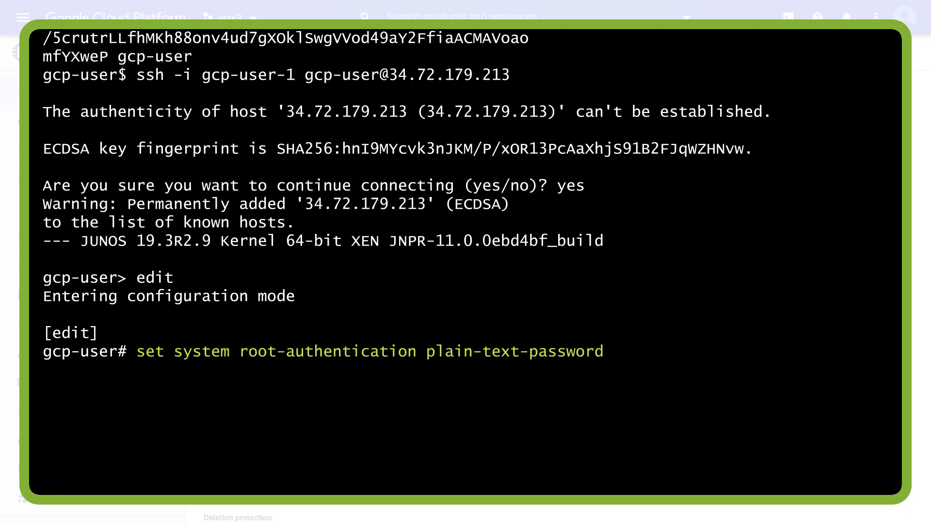
pyautogui.press('Return')
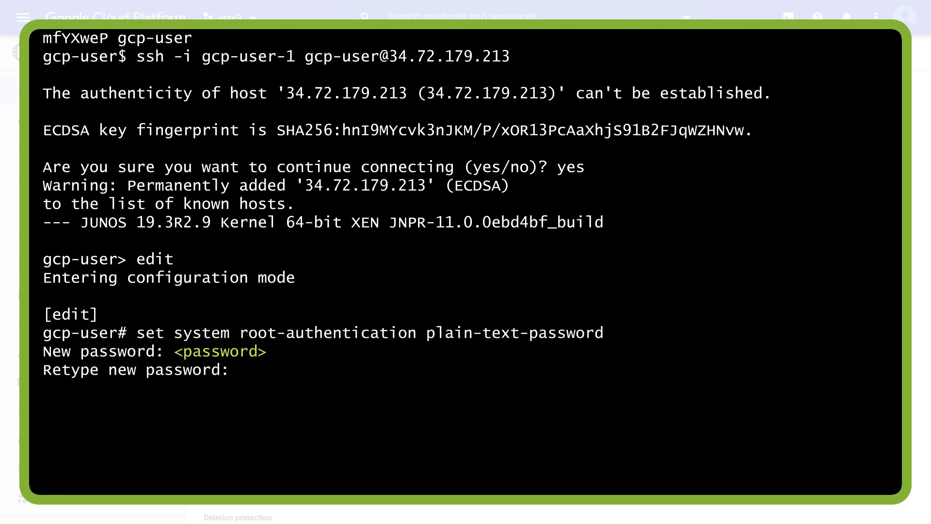
pyautogui.write('<password>')
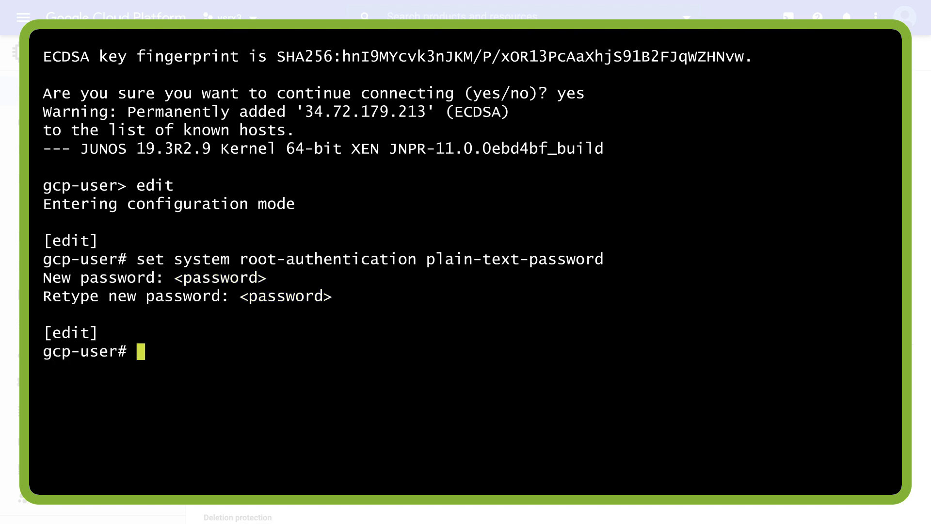
# Remove the SSH no-passwords restriction, enable system services, commit, and exit configuration mode
pyautogui.write('delete groups gcp-default system services ssh no-passwords')
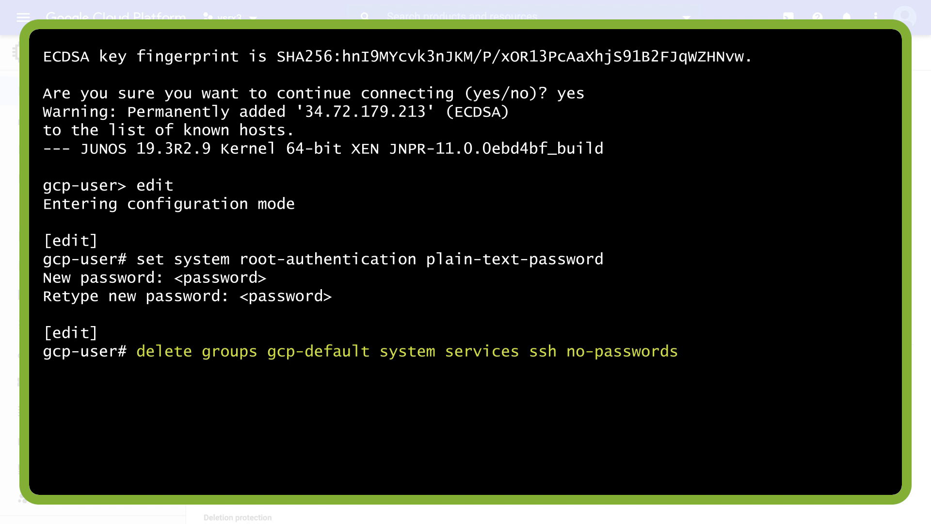
pyautogui.write('set system servi')
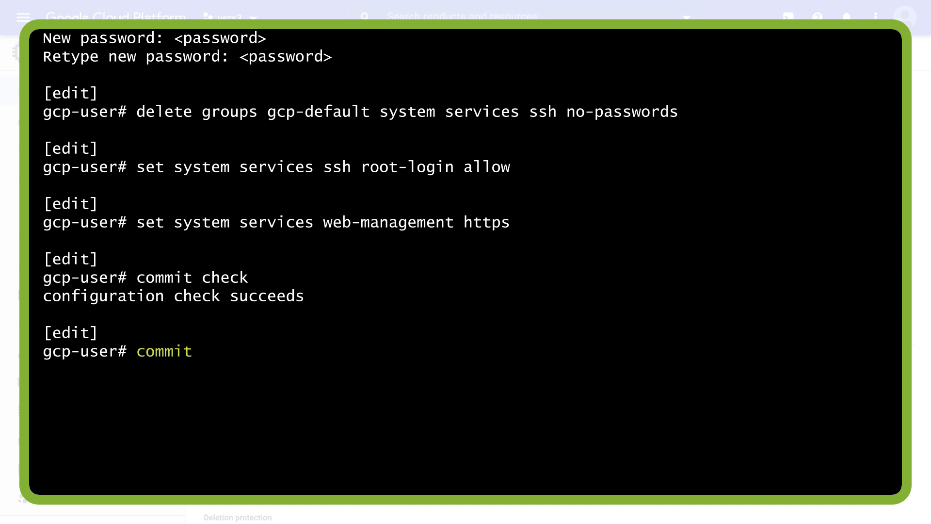
pyautogui.press('Return')
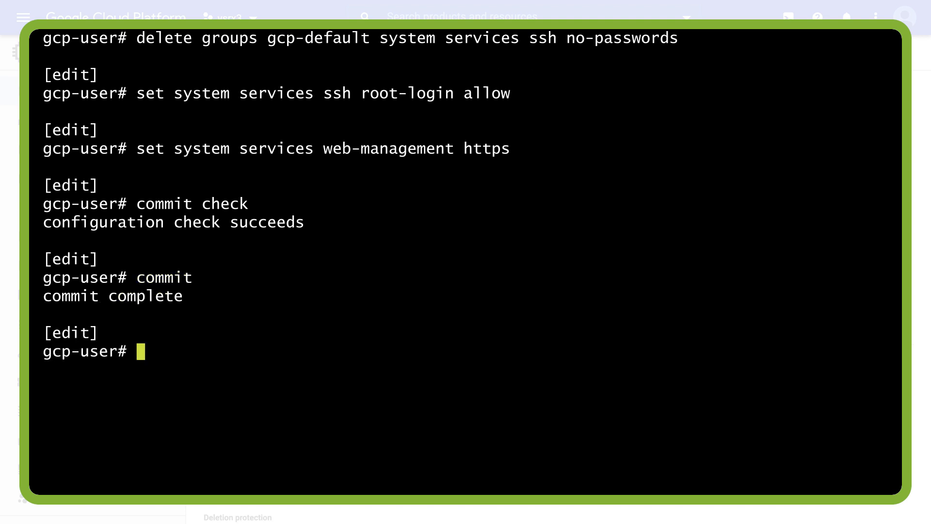
pyautogui.write('exit')
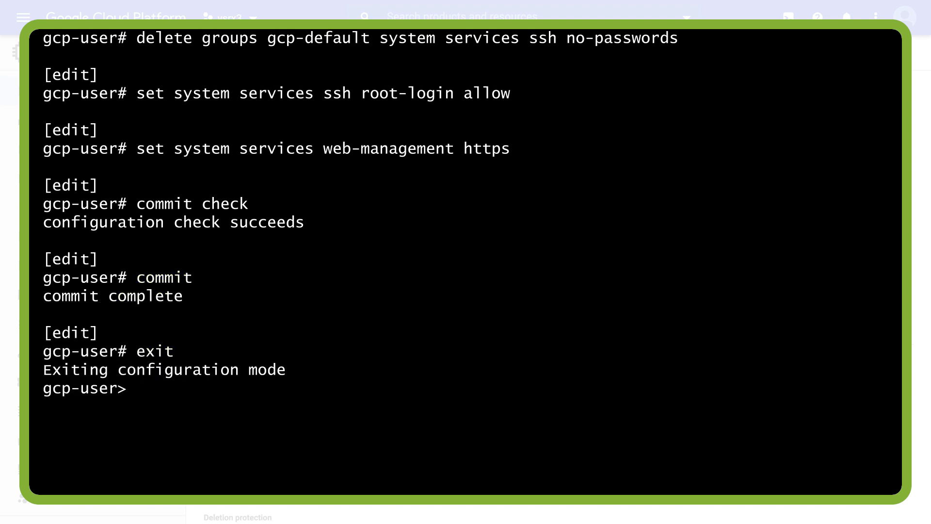